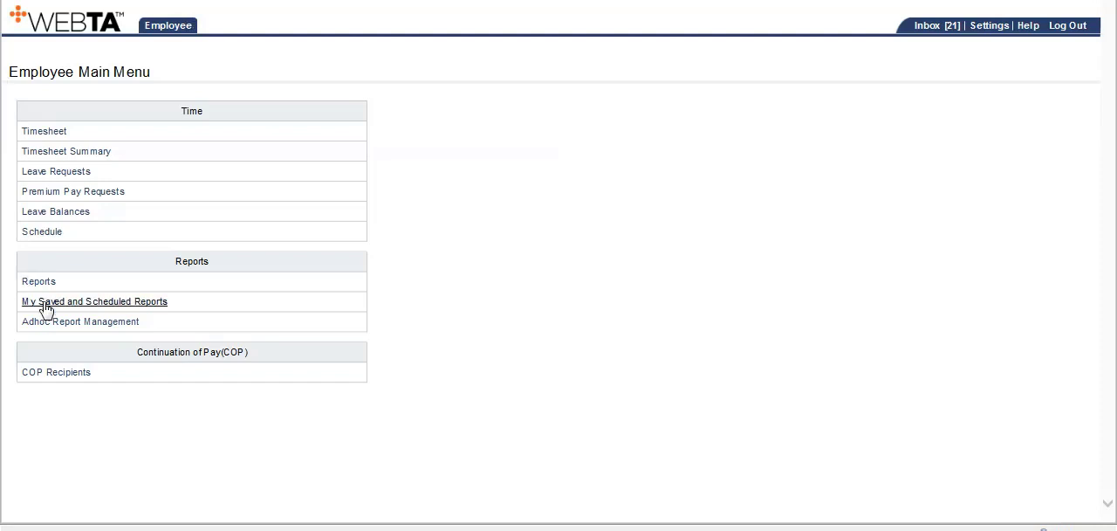
pyautogui.moveTo(41, 178)
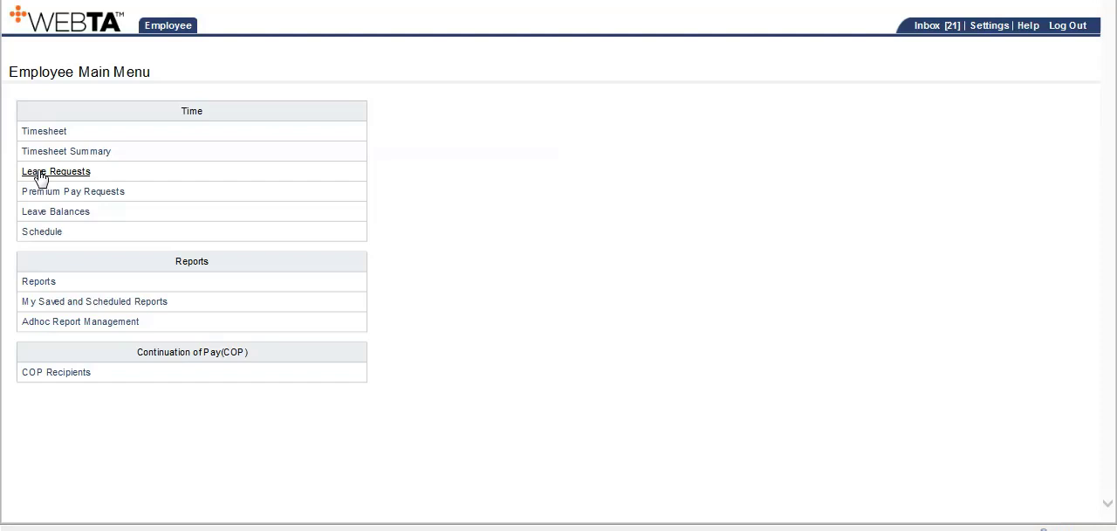
# Go to the Leave Requests list from the Employee Main Menu.
pyautogui.click(56, 171)
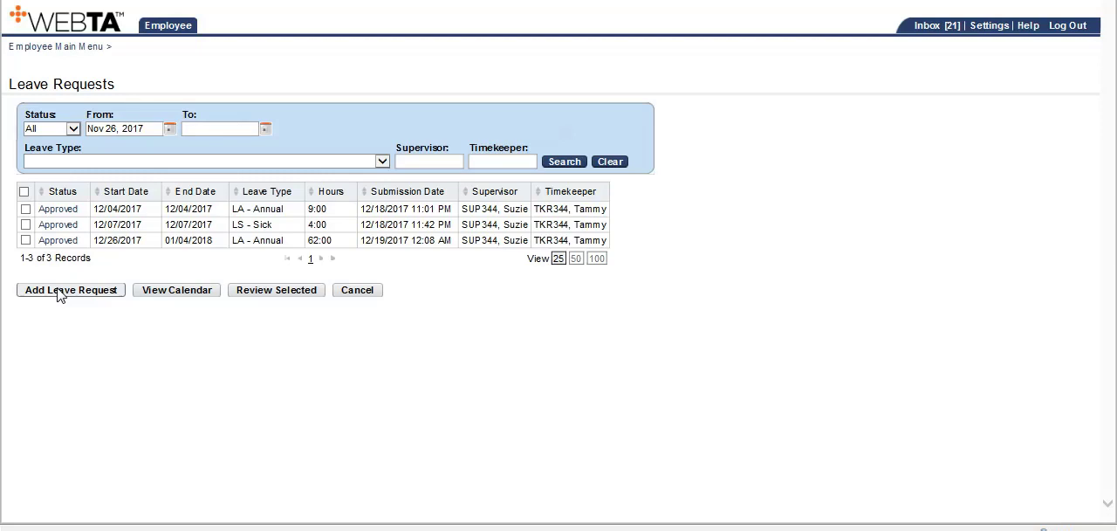
pyautogui.moveTo(84, 297)
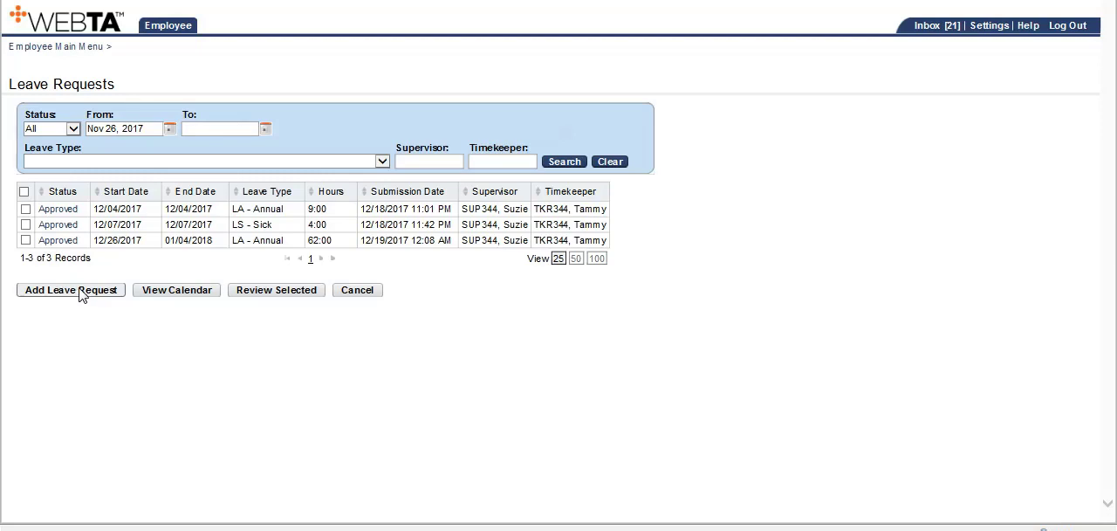
# Add a new blank leave request from the Leave Requests list.
pyautogui.click(70, 290)
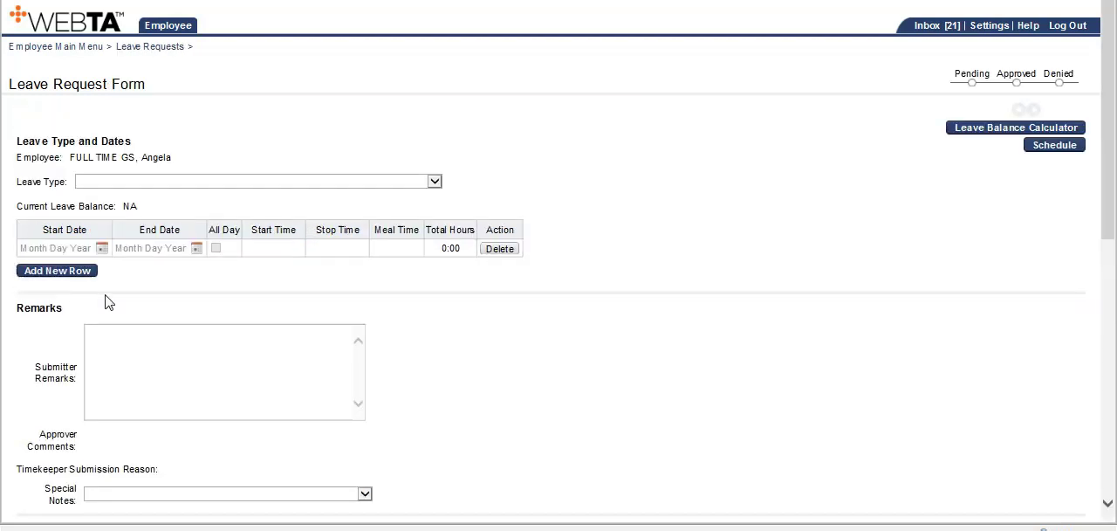
pyautogui.moveTo(192, 312)
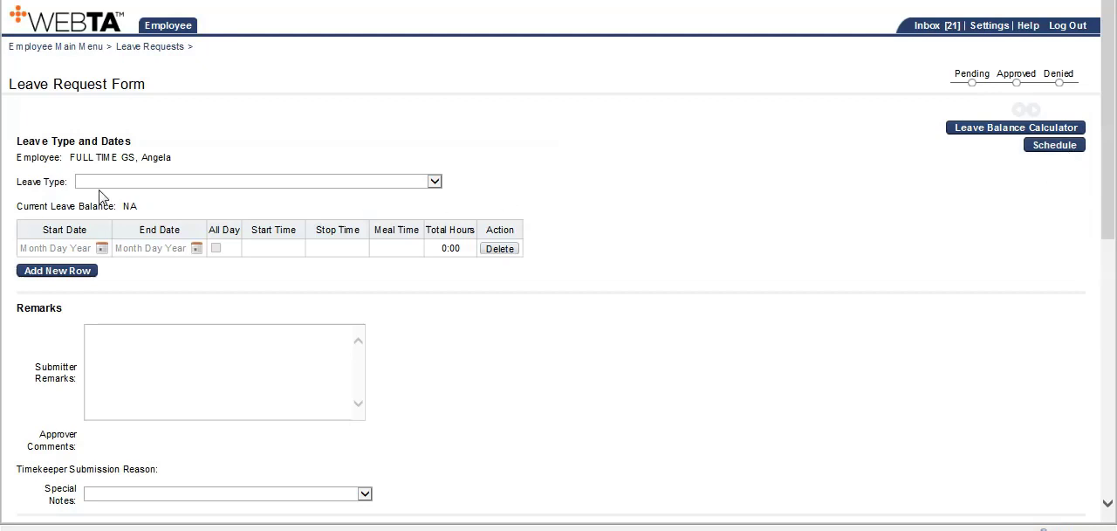
pyautogui.moveTo(428, 178)
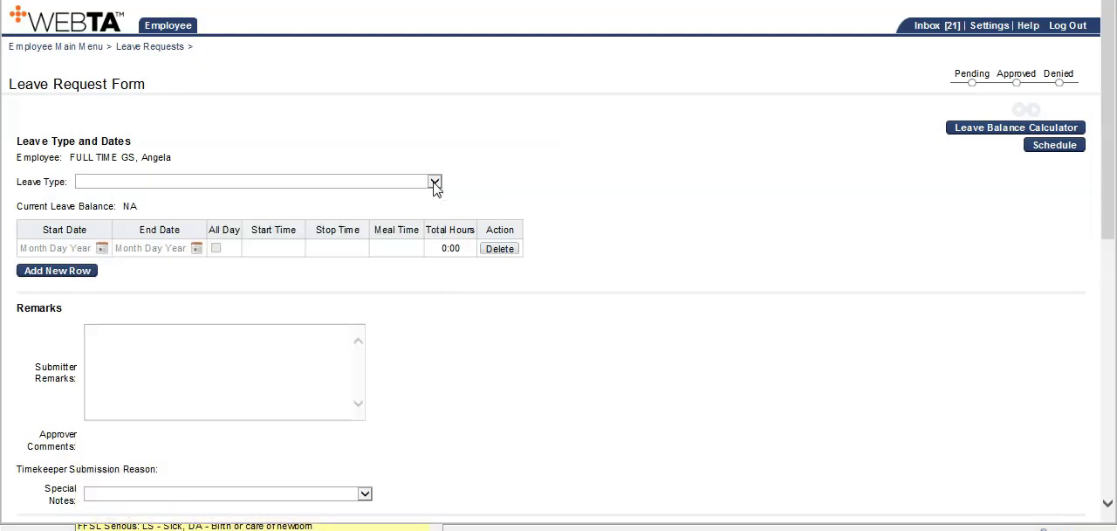
# Choose LA - Annual as the leave type, showing a 248:00 annual balance.
pyautogui.click(435, 183)
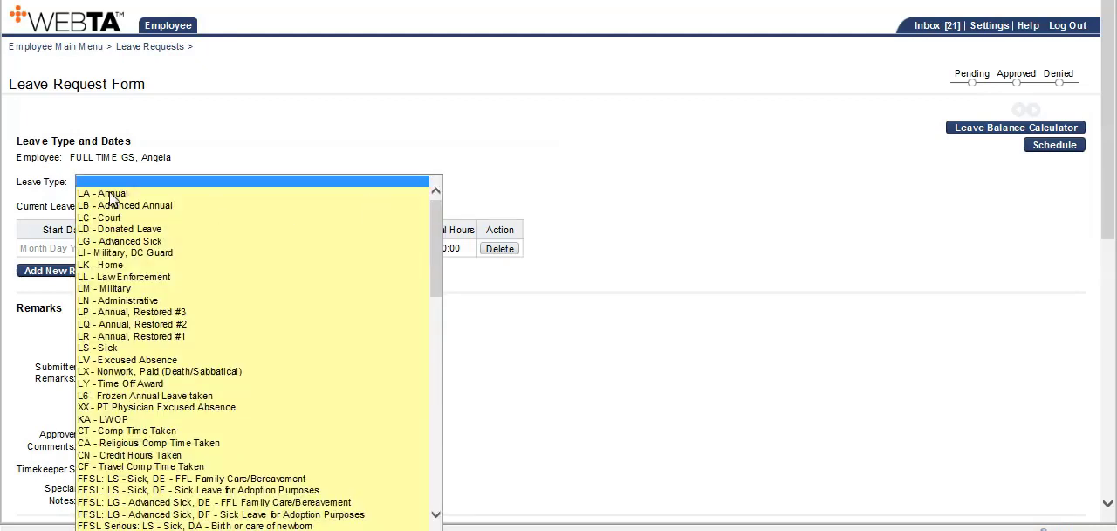
pyautogui.click(100, 192)
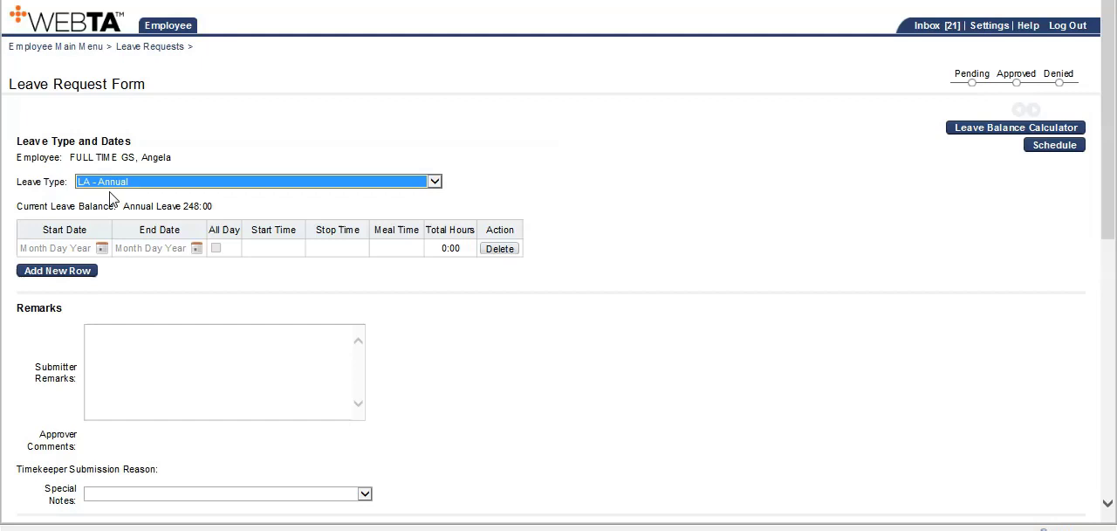
pyautogui.moveTo(119, 201)
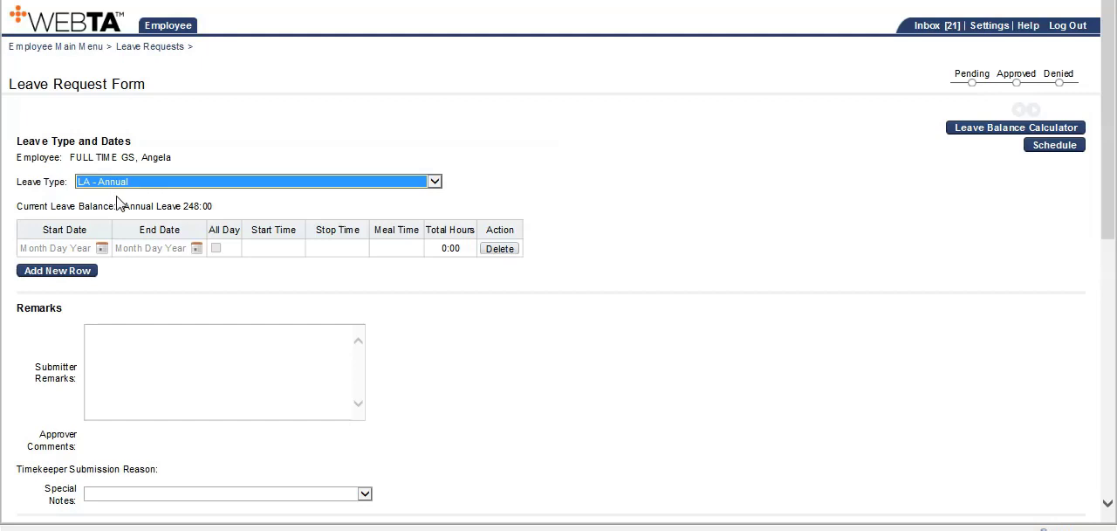
pyautogui.moveTo(101, 248)
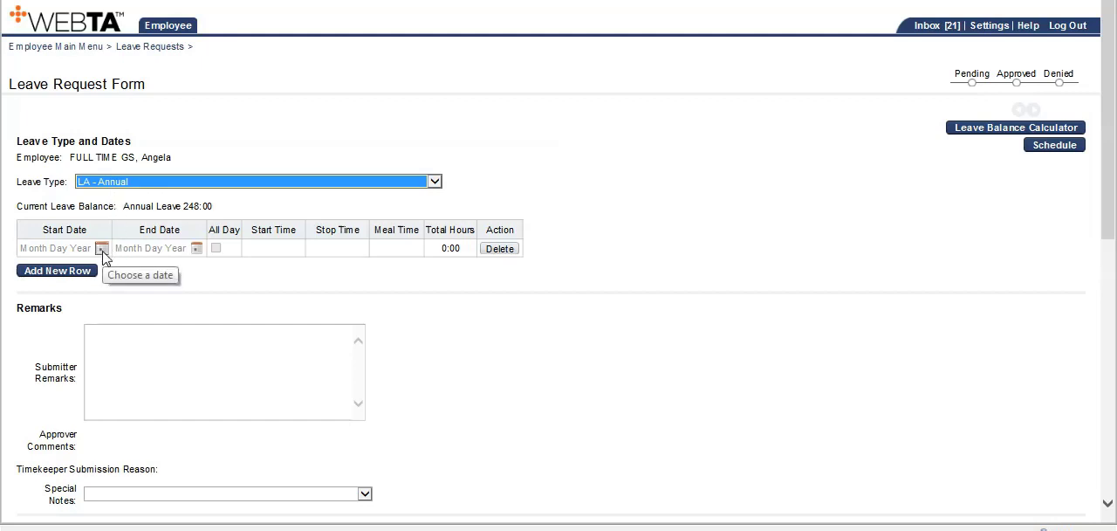
# Set the first row's dates to 2018/02/20 through 2018/02/22 via the calendars.
pyautogui.click(101, 247)
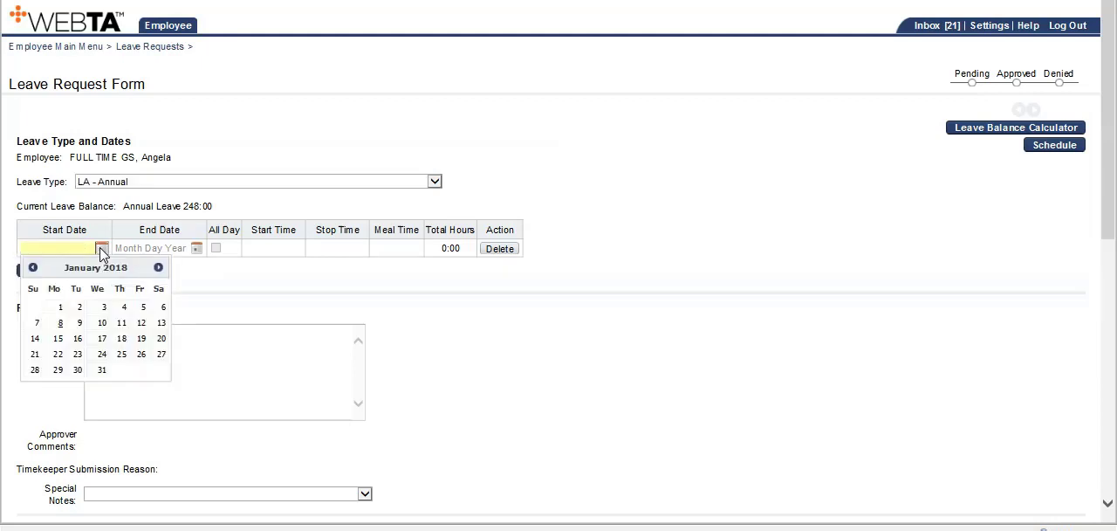
pyautogui.moveTo(159, 269)
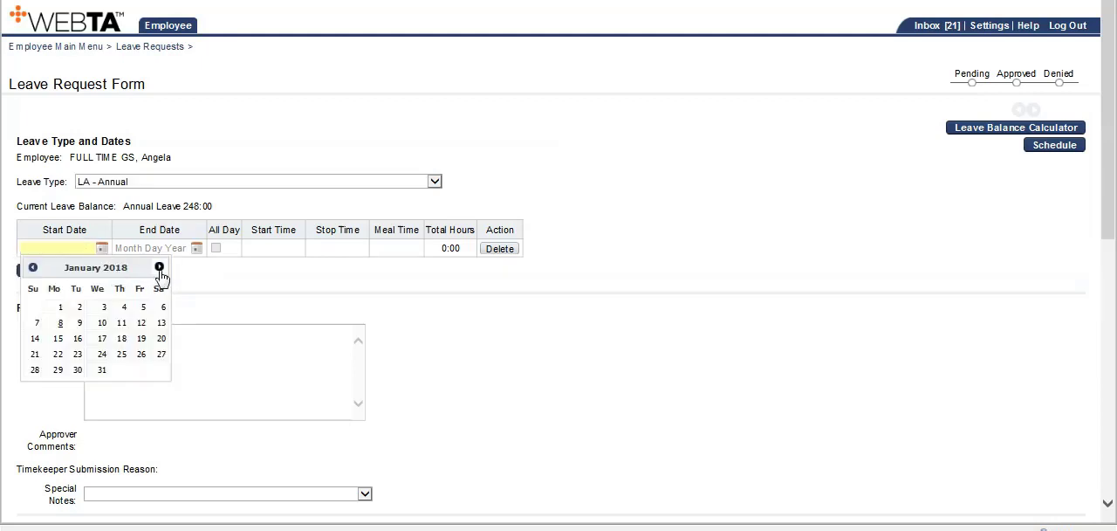
pyautogui.click(157, 267)
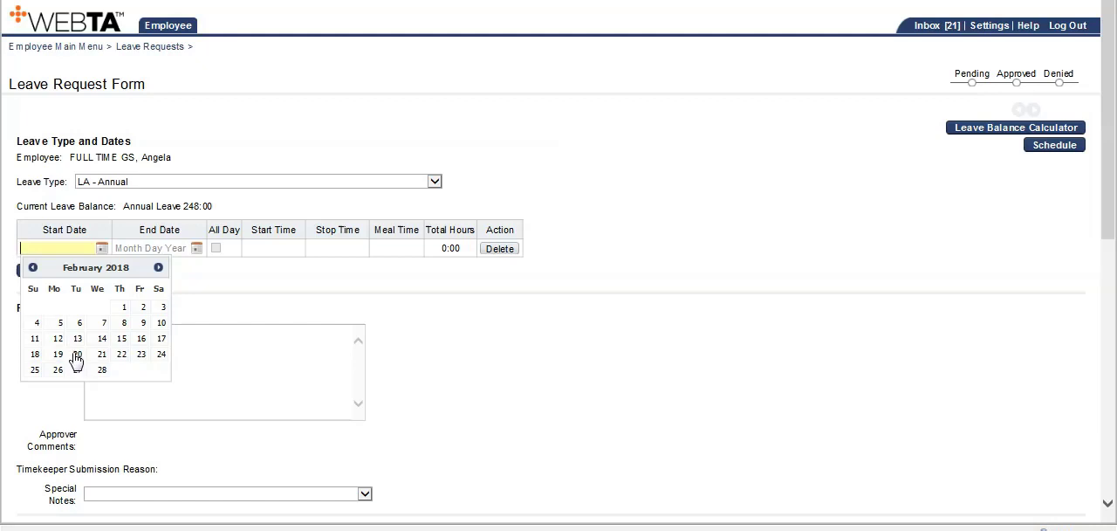
pyautogui.click(77, 352)
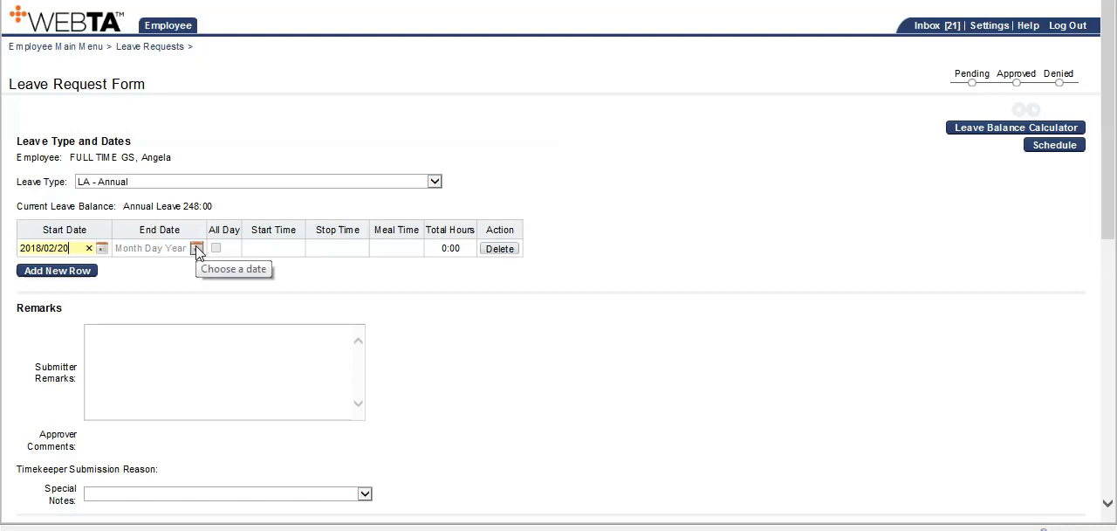
pyautogui.moveTo(197, 252)
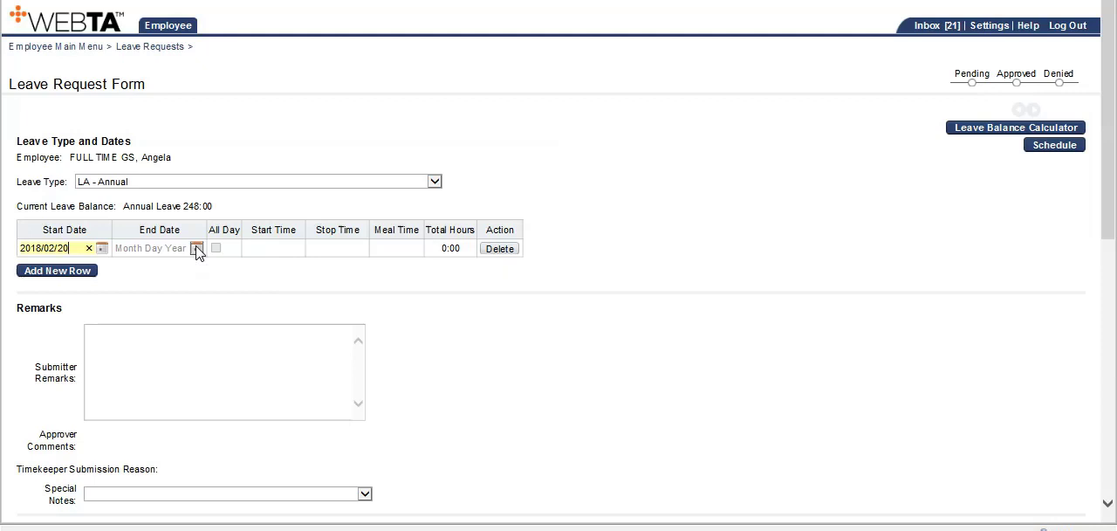
pyautogui.moveTo(202, 251)
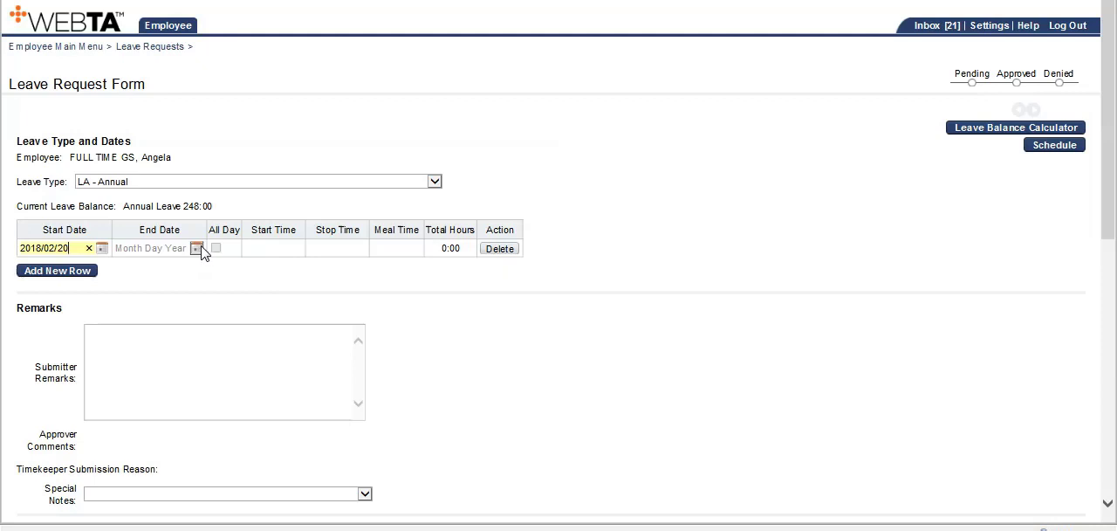
pyautogui.click(196, 248)
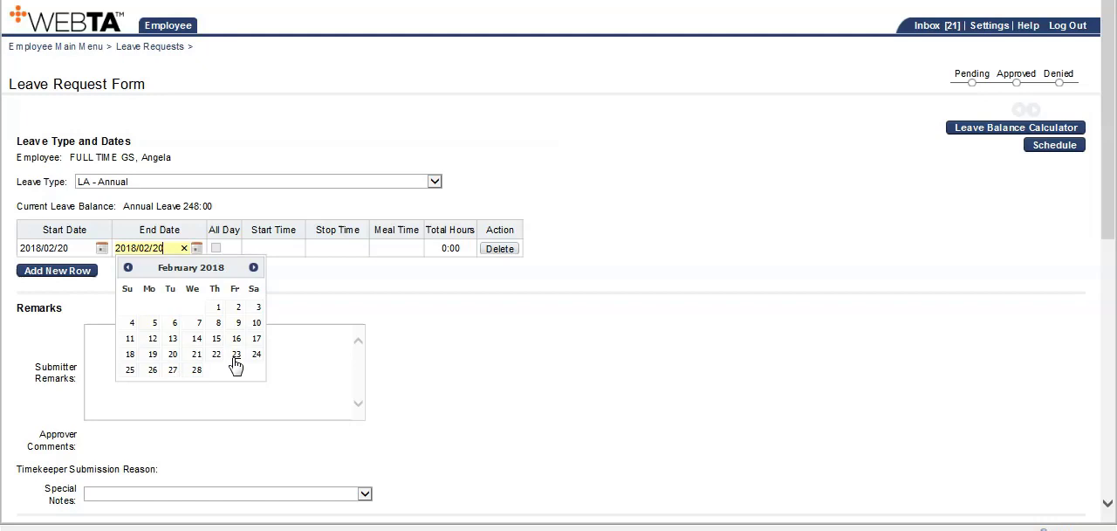
pyautogui.moveTo(220, 358)
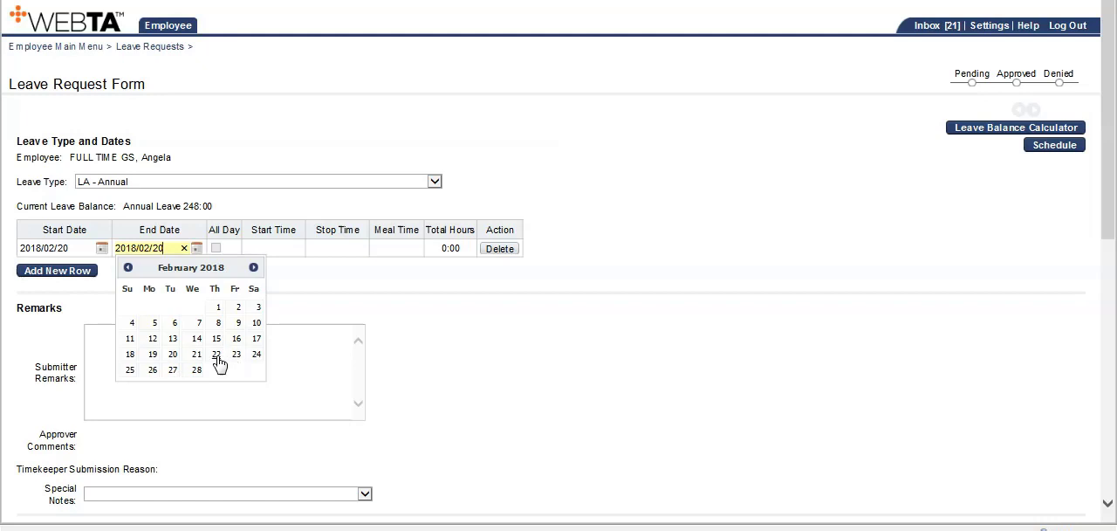
pyautogui.click(215, 355)
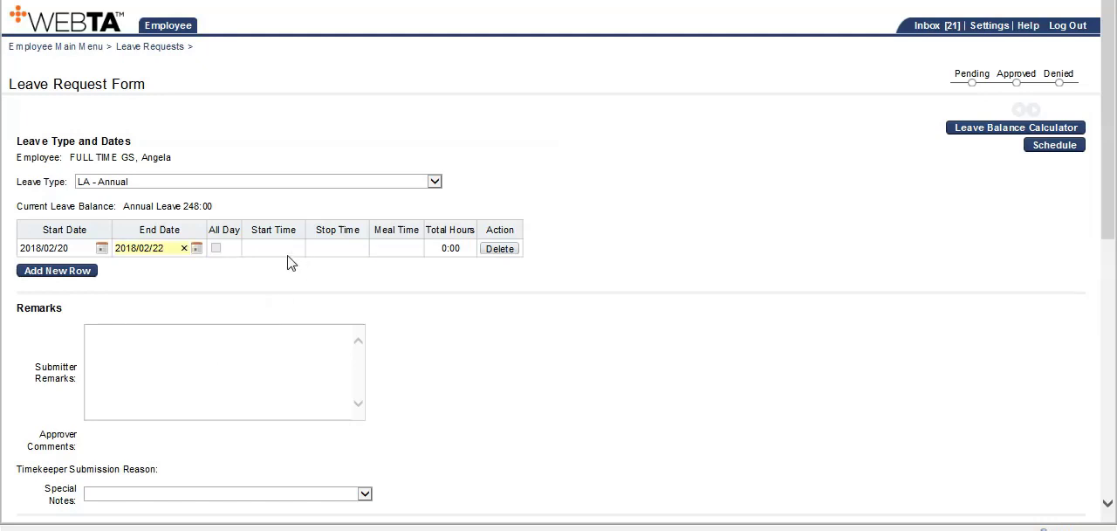
# Enter a 7:00am start, 4:30pm stop and 0:30 meal time on the first row.
pyautogui.write('7:00am')
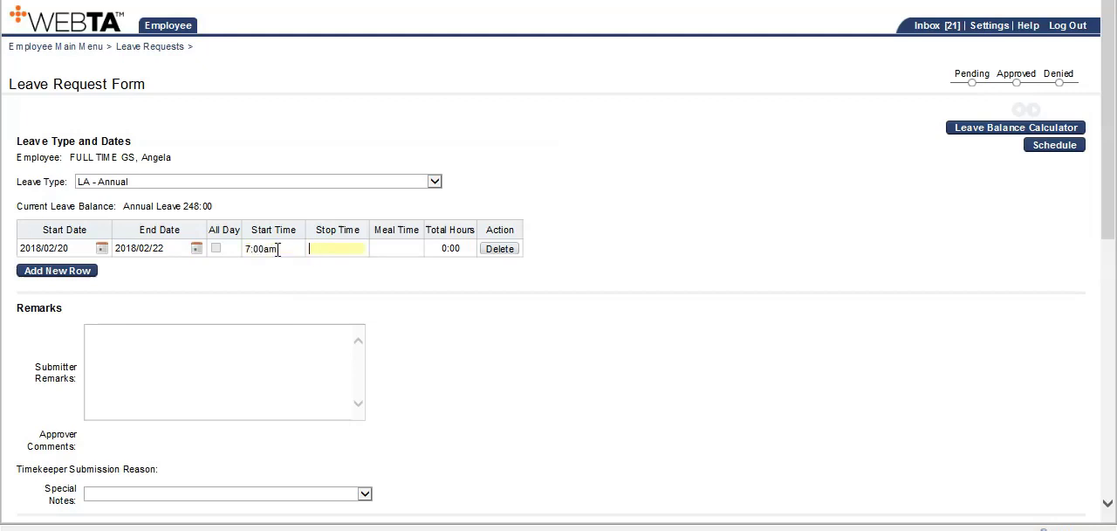
pyautogui.write('16')
pyautogui.click(396, 248)
pyautogui.write('0:30')
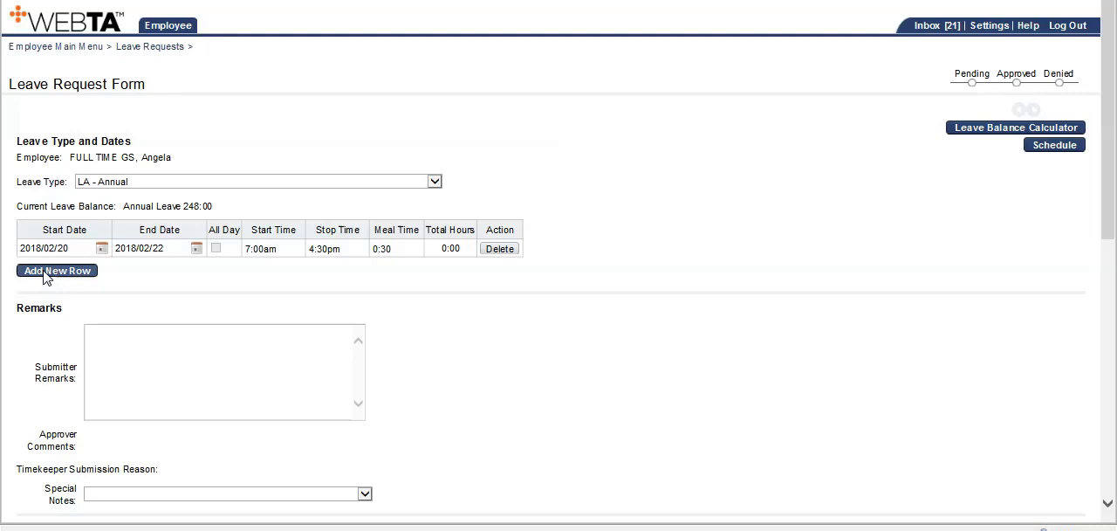
# Add a second leave row dated 2018/02/23 for both start and end.
pyautogui.click(55, 269)
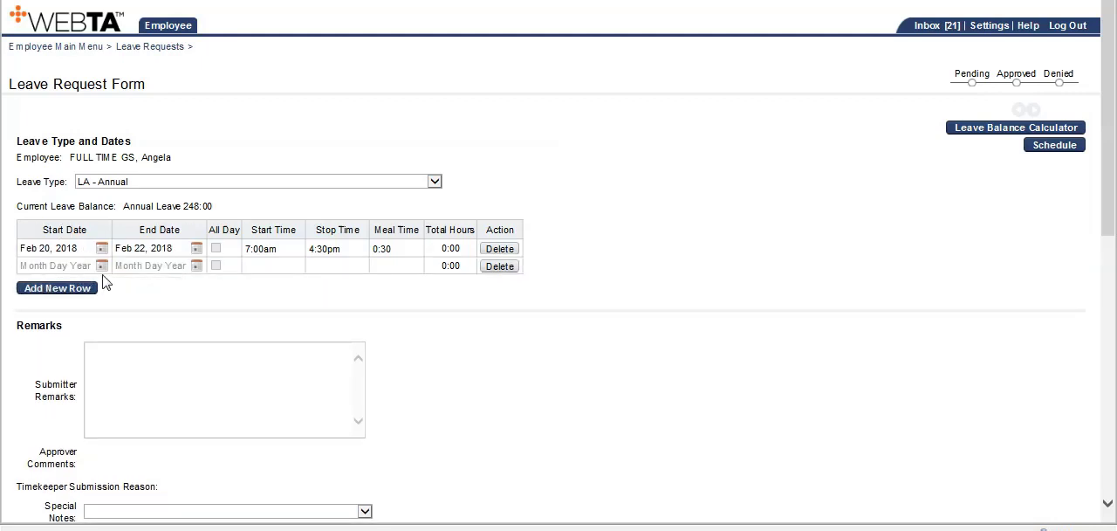
pyautogui.moveTo(102, 269)
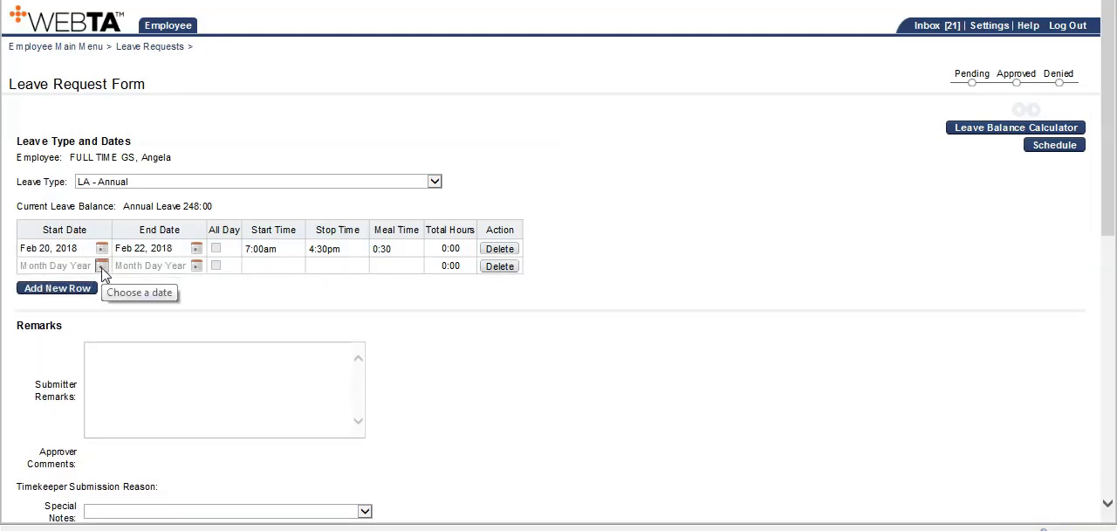
pyautogui.click(101, 265)
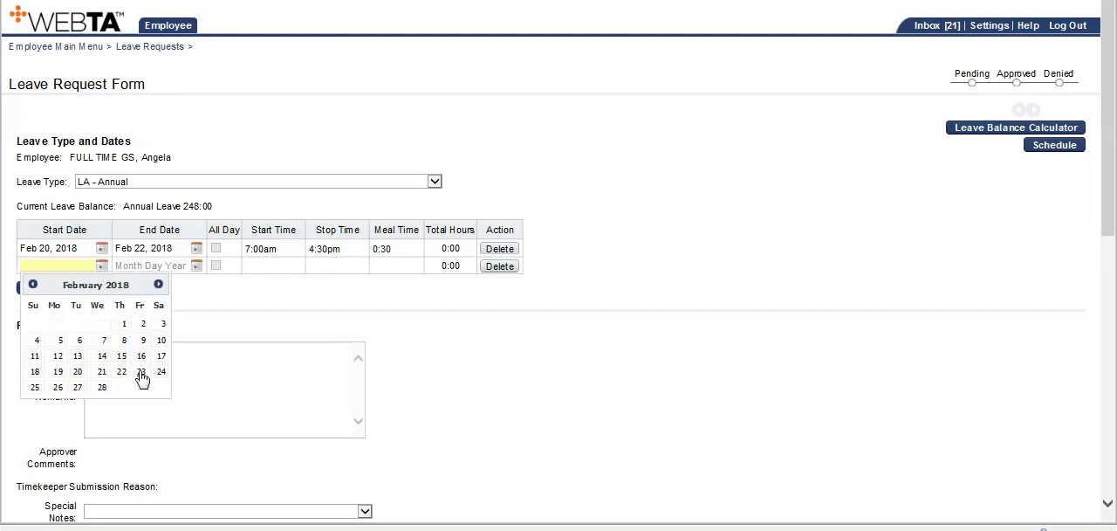
pyautogui.click(141, 372)
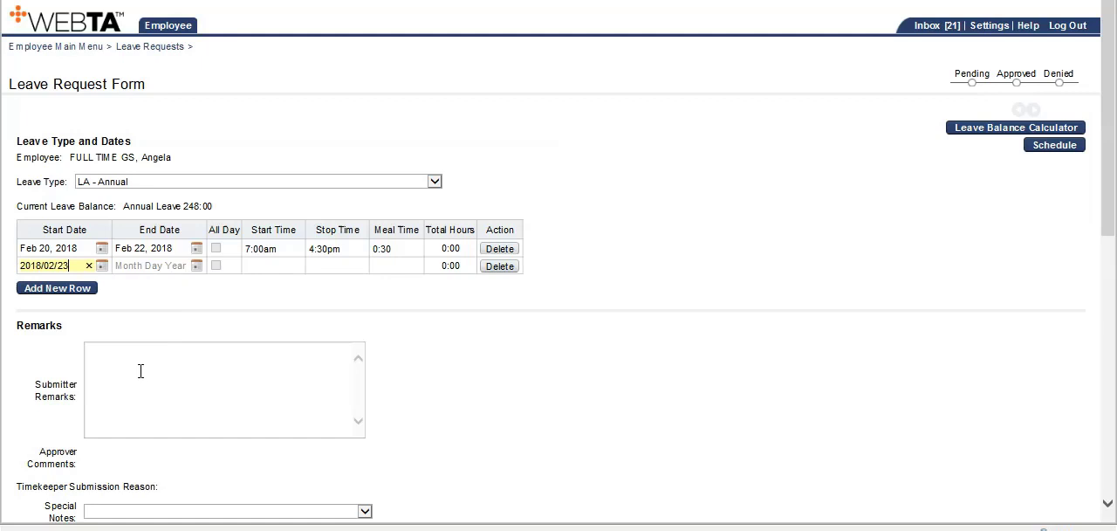
pyautogui.click(154, 266)
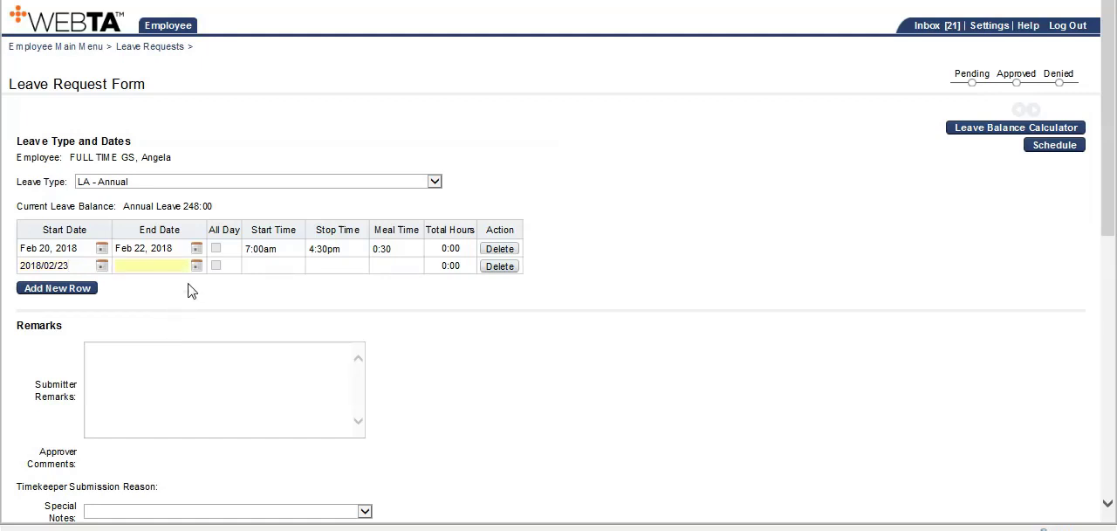
pyautogui.moveTo(129, 278)
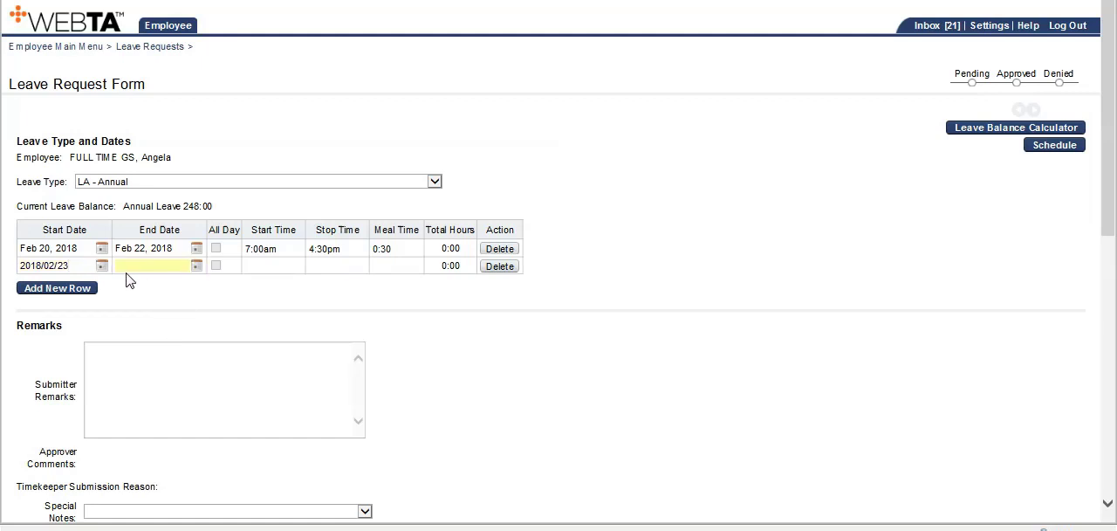
pyautogui.write('2018/02/23')
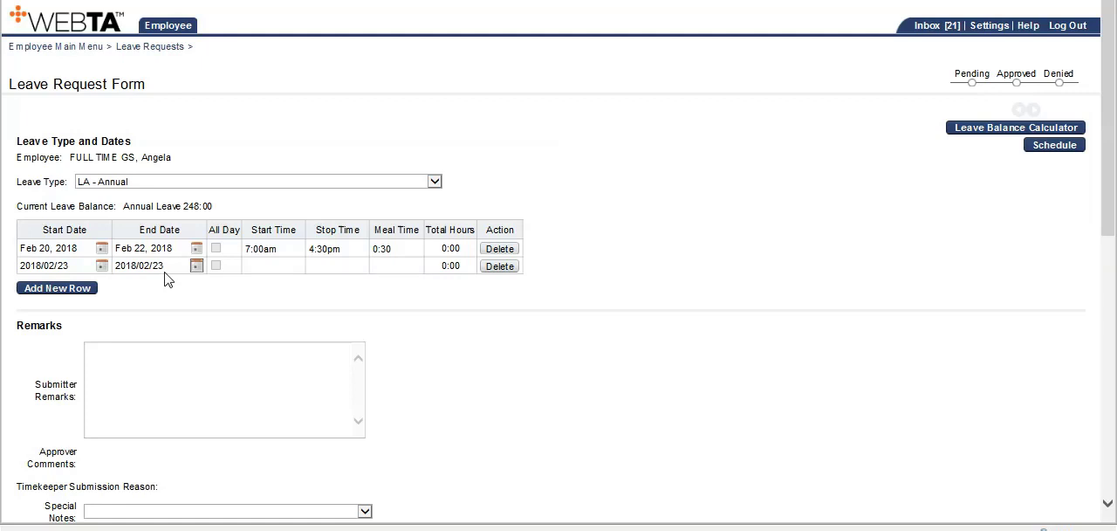
# Give the second row a 7:00am start and 3:30pm stop time.
pyautogui.click(272, 265)
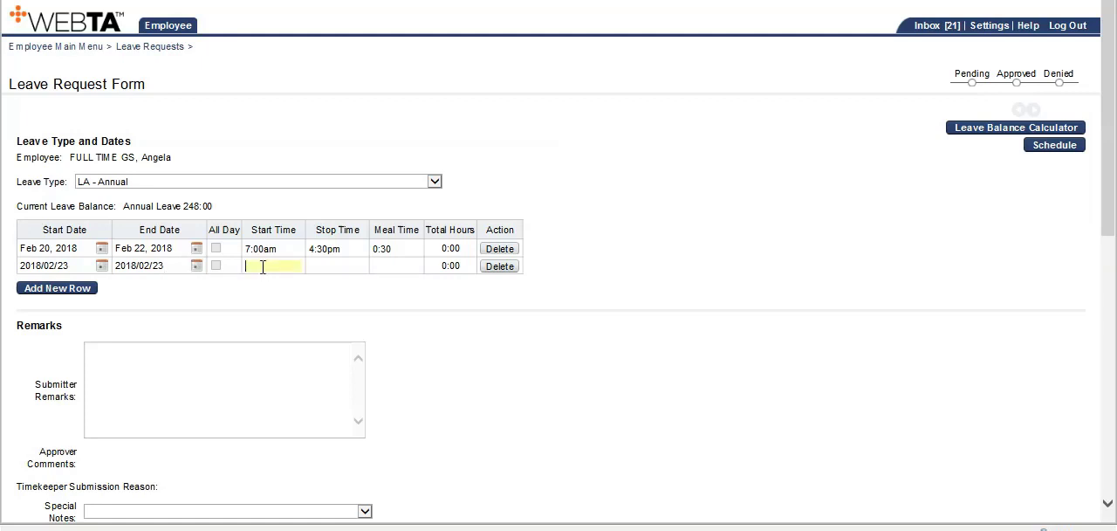
pyautogui.write('7a')
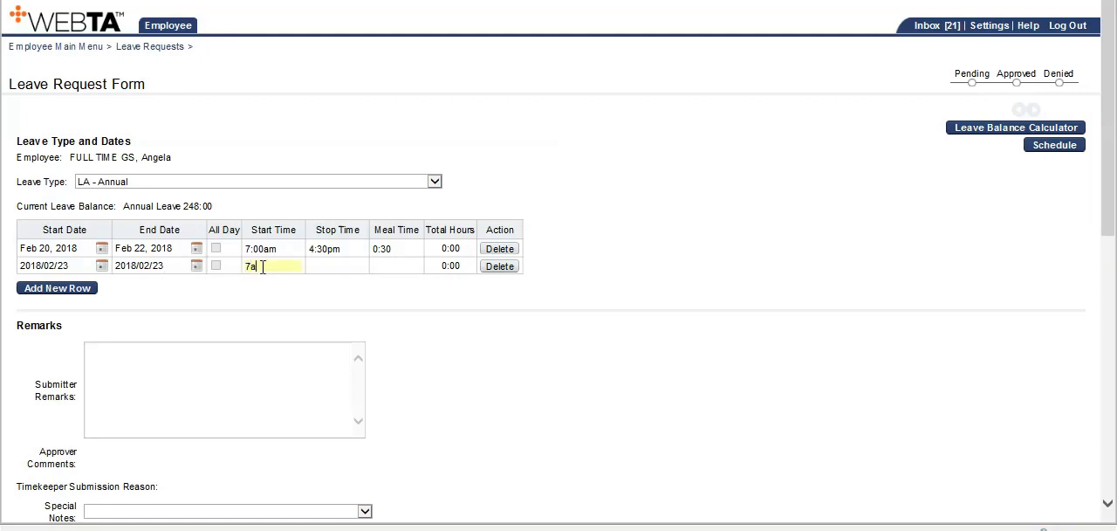
pyautogui.click(339, 265)
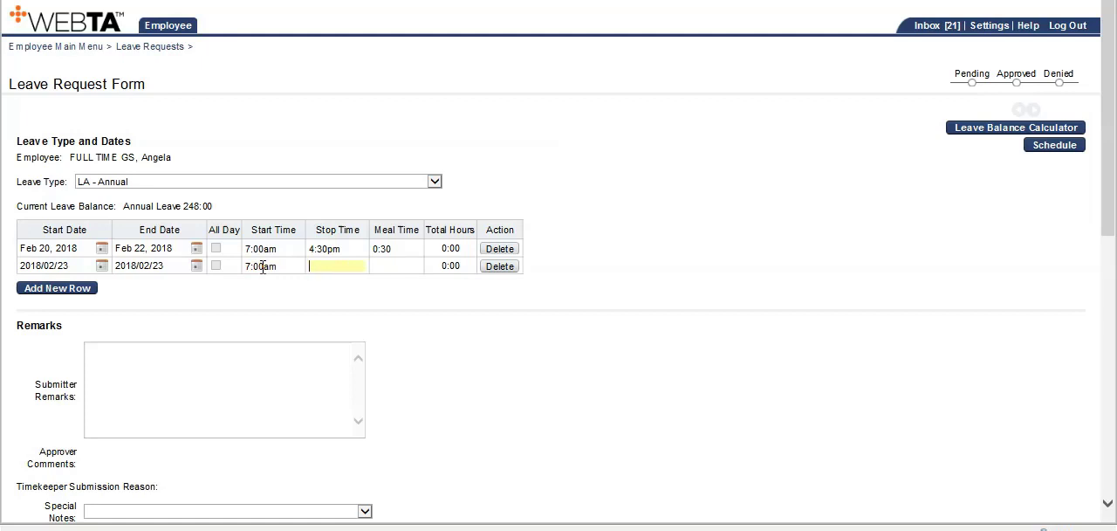
pyautogui.write('153')
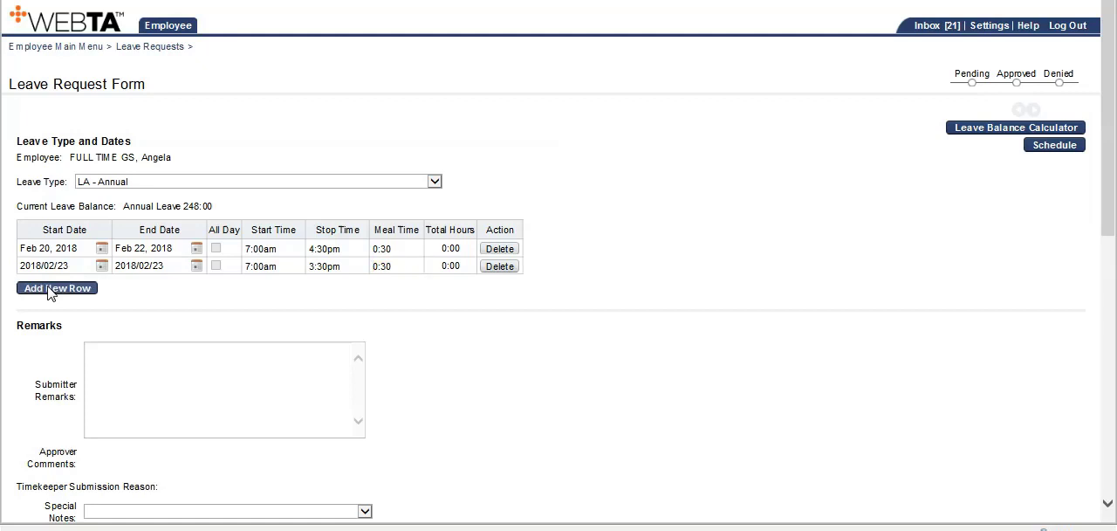
# Add a third leave row starting 2018/02/26.
pyautogui.click(55, 288)
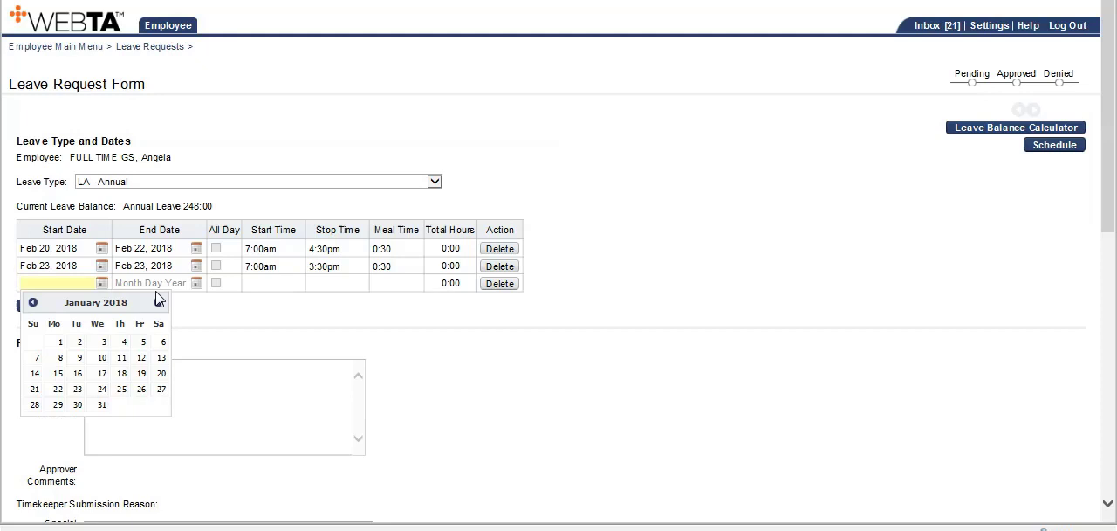
pyautogui.click(161, 304)
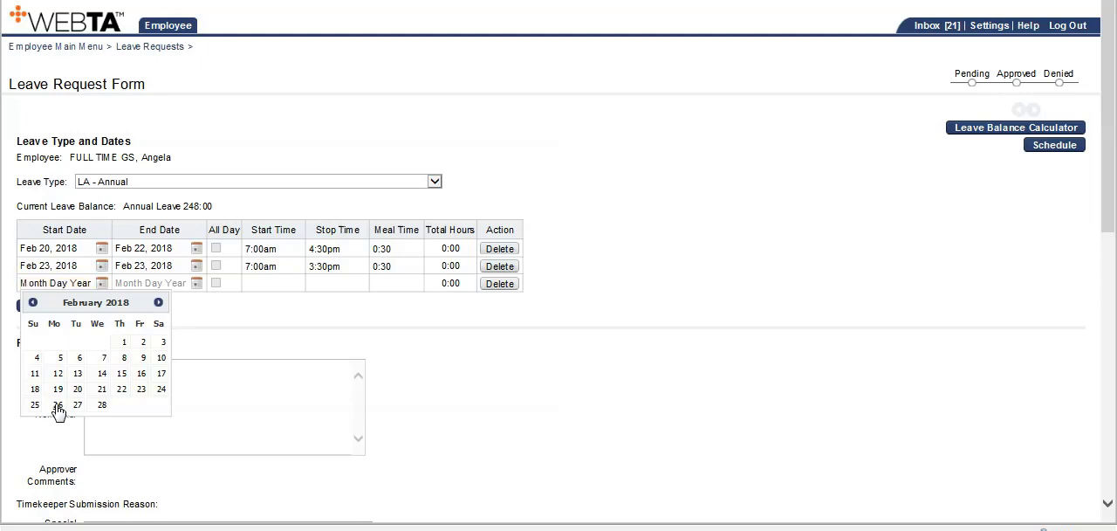
pyautogui.click(57, 403)
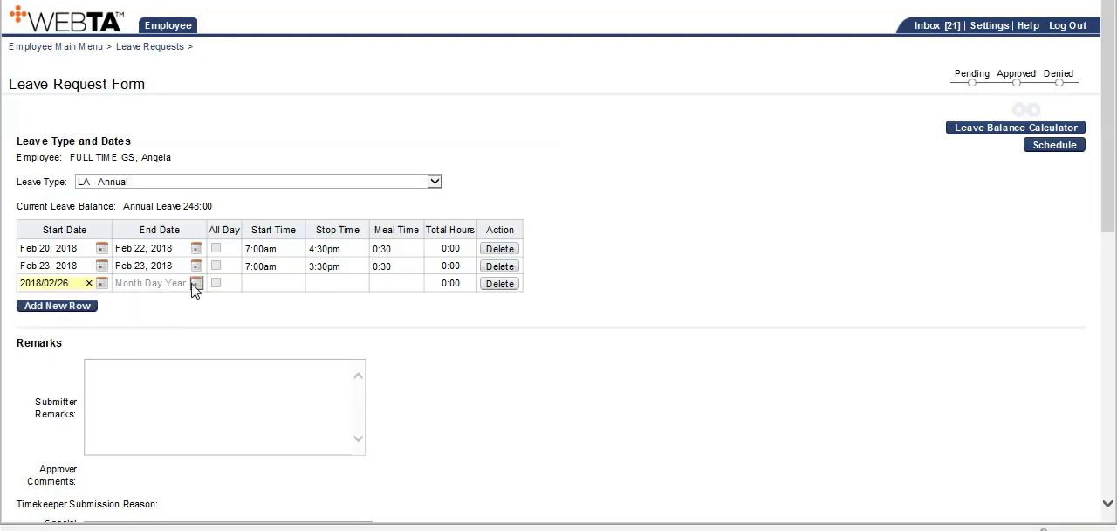
# Set the third row's end date to 2018/03/01 via the calendar.
pyautogui.click(195, 283)
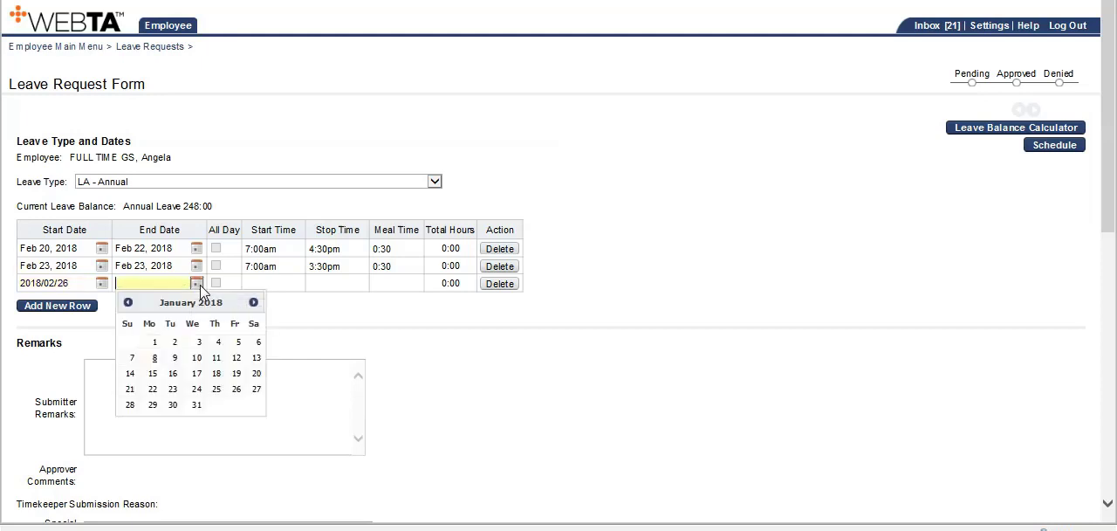
pyautogui.click(254, 300)
pyautogui.write('2018/02/26')
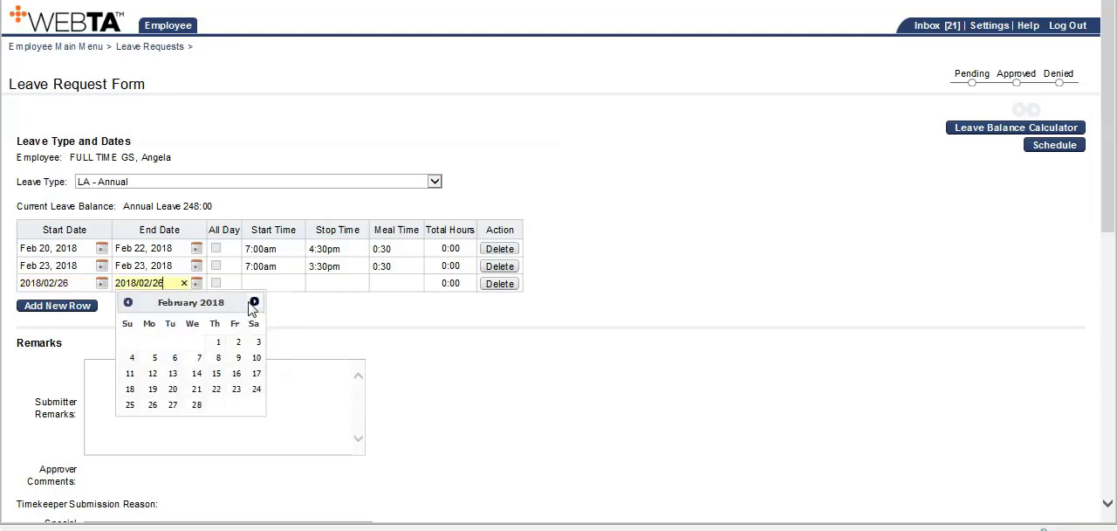
pyautogui.click(253, 302)
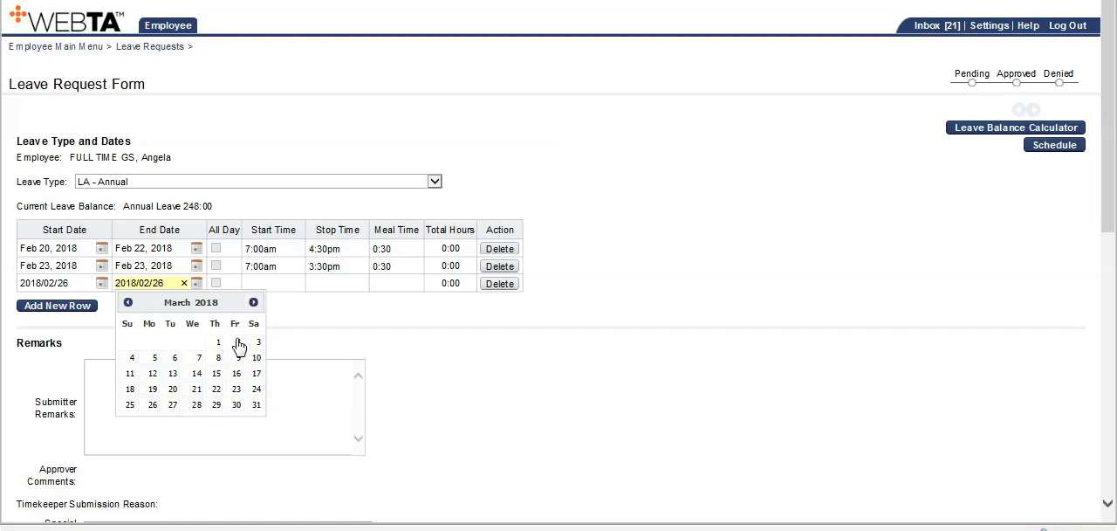
pyautogui.moveTo(220, 350)
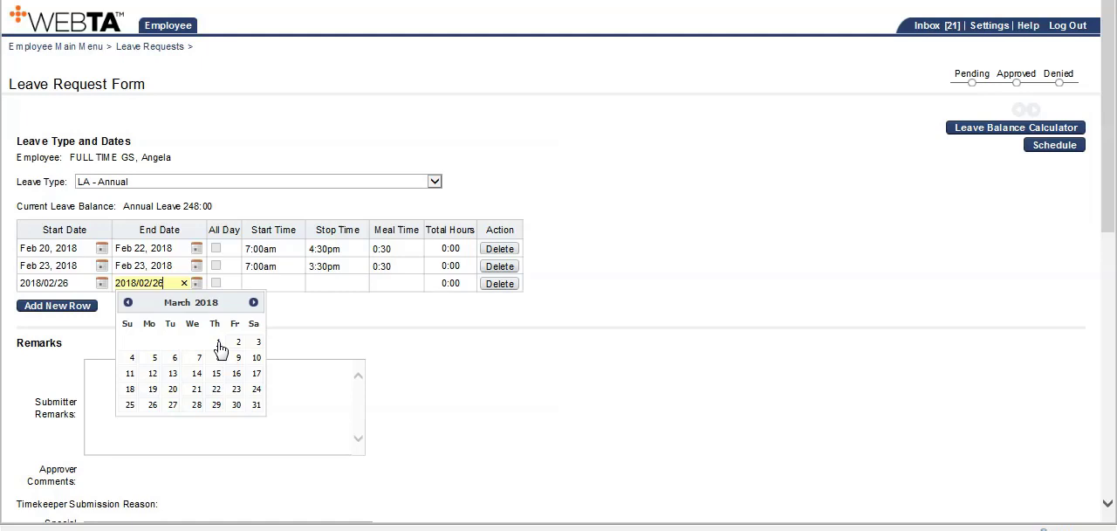
pyautogui.click(238, 342)
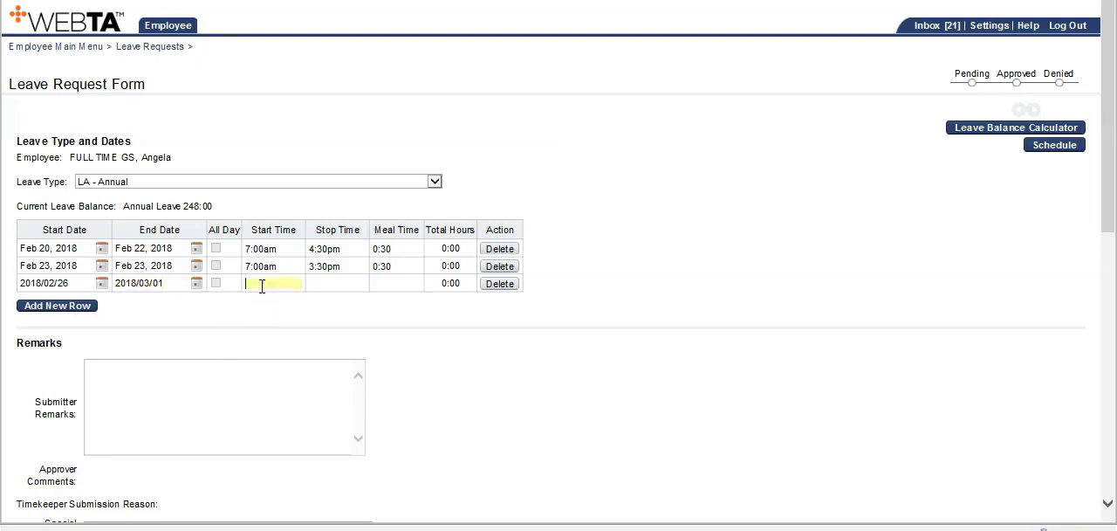
# Enter a 7:00am start and 4:30pm stop time on the third row.
pyautogui.write('7a')
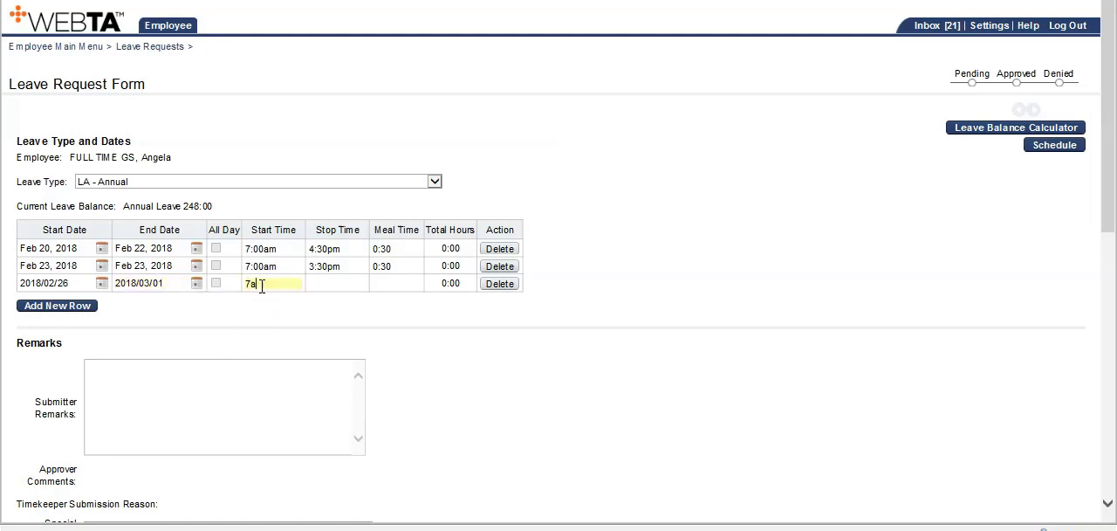
pyautogui.click(337, 282)
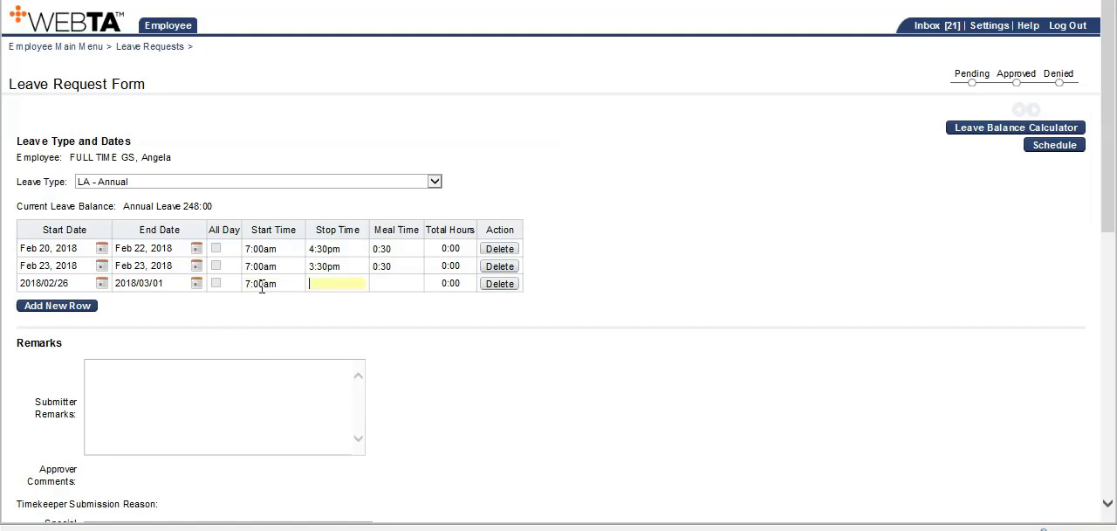
pyautogui.write('1630')
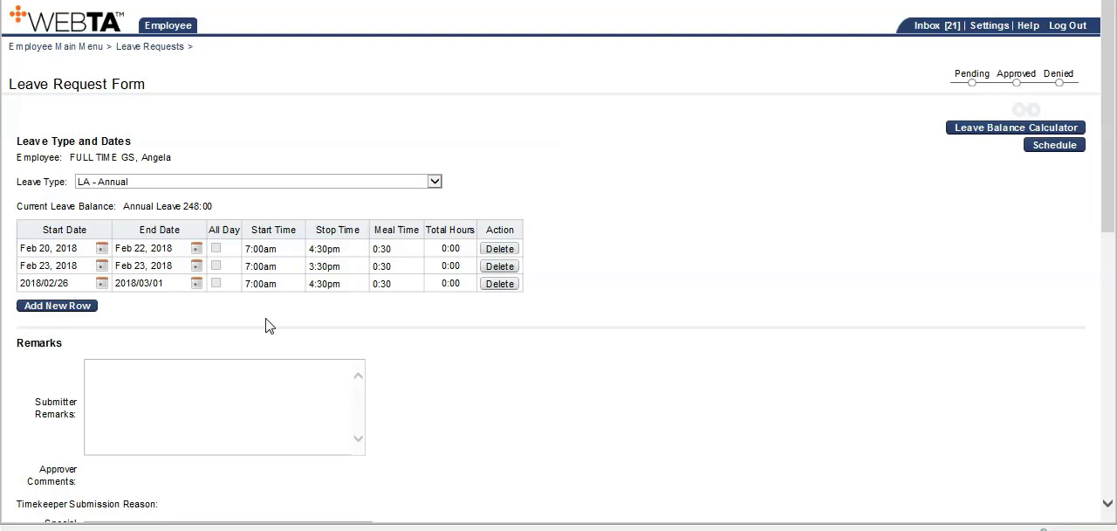
# Submit the request, saving rows totaling 27:00, 8:00 and 36:00 hours.
pyautogui.scroll(-3)
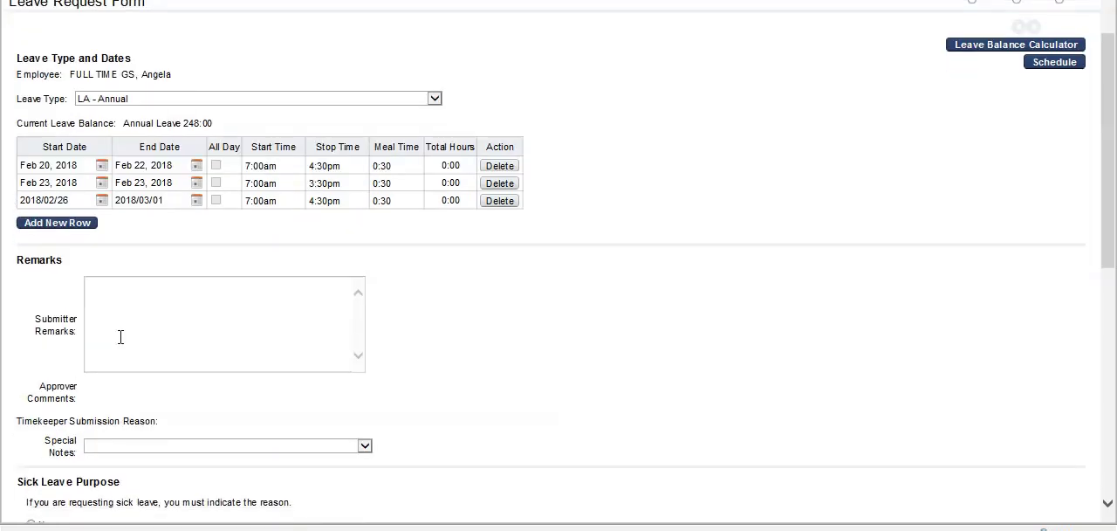
pyautogui.scroll(-3)
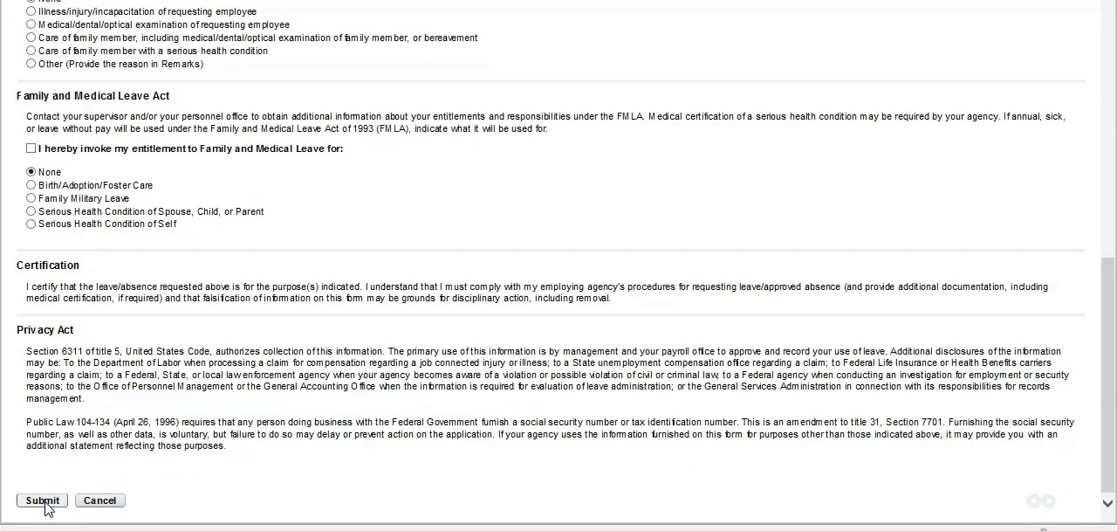
pyautogui.click(42, 501)
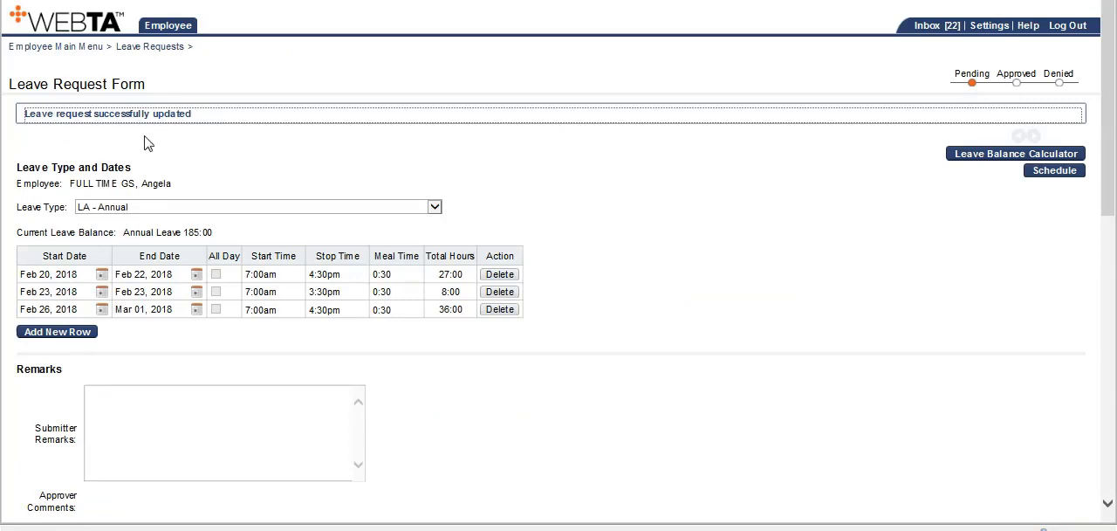
pyautogui.moveTo(181, 139)
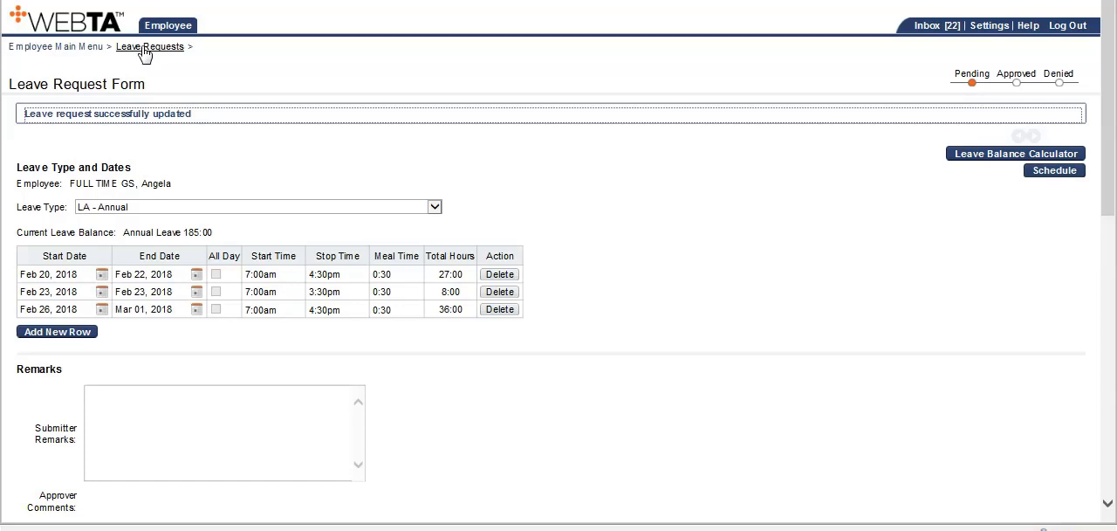
# Return to the Leave Requests list and tick the pending 71:00-hour annual request.
pyautogui.click(150, 48)
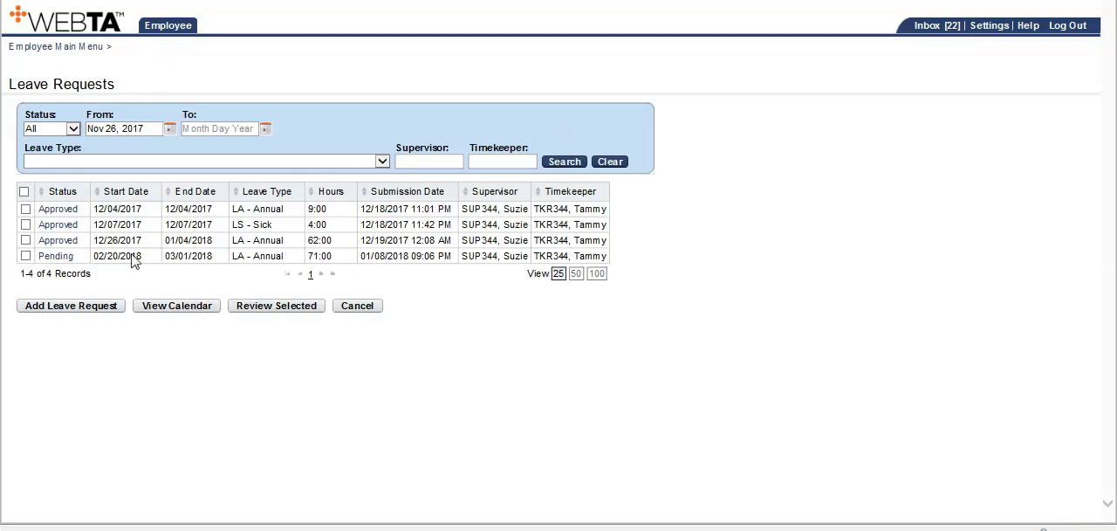
pyautogui.moveTo(321, 255)
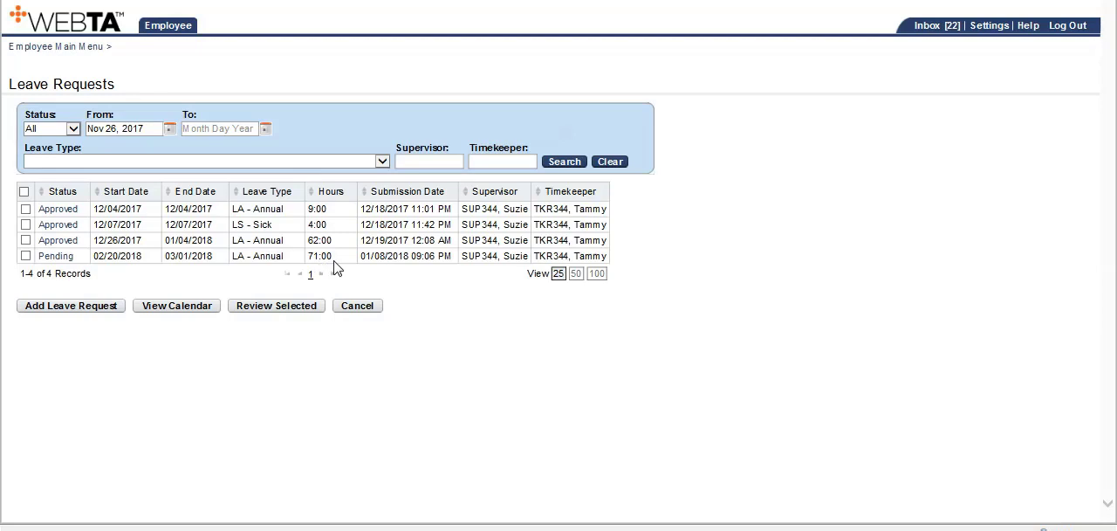
pyautogui.moveTo(323, 260)
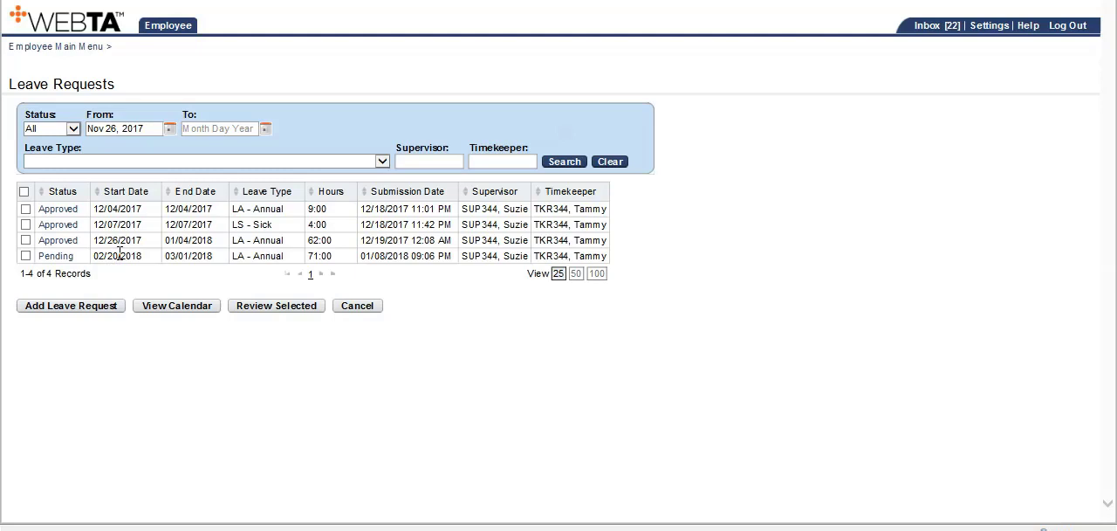
pyautogui.moveTo(115, 260)
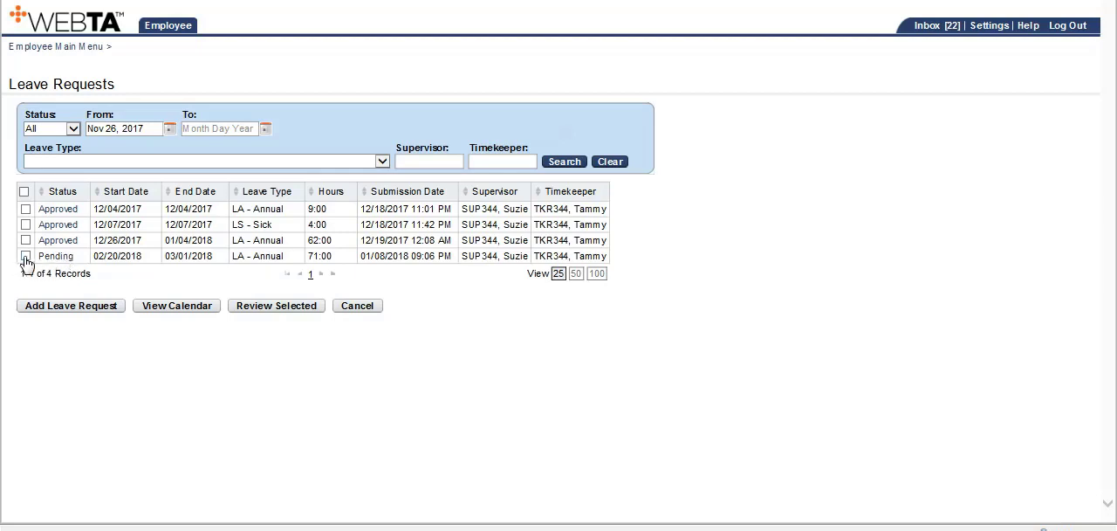
pyautogui.click(24, 255)
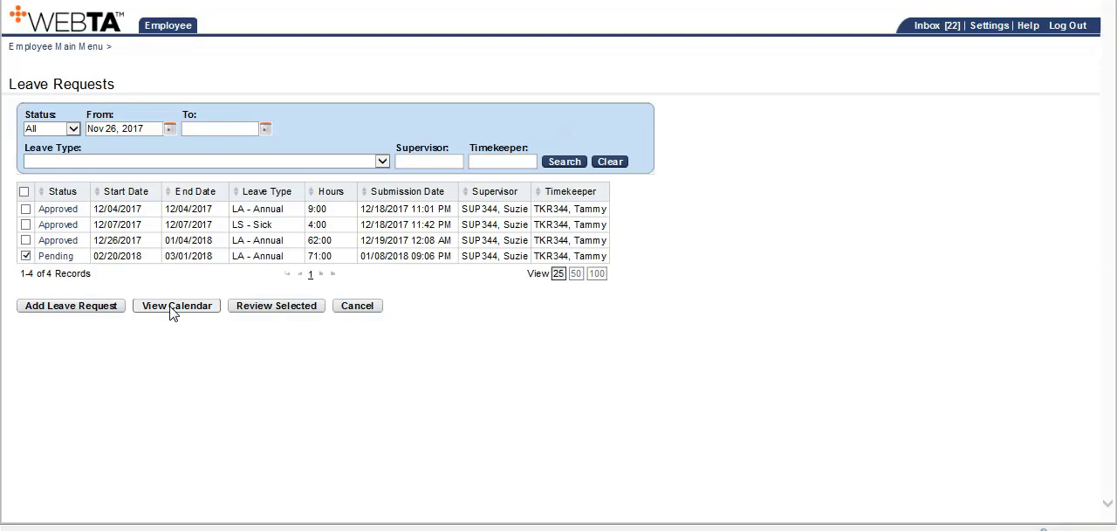
# Show the Request Calendar for February 2018 with the pending annual leave days.
pyautogui.click(175, 306)
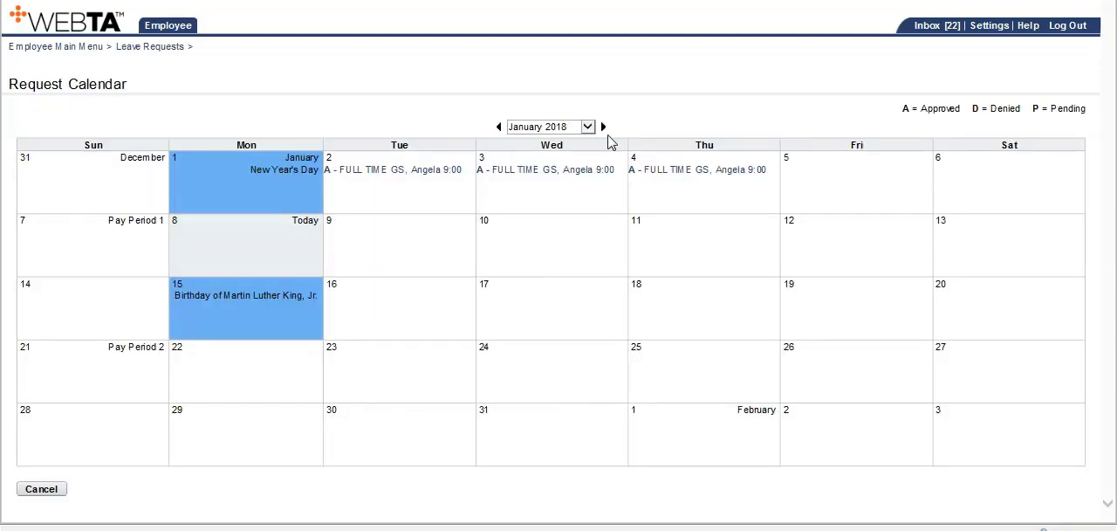
pyautogui.moveTo(604, 128)
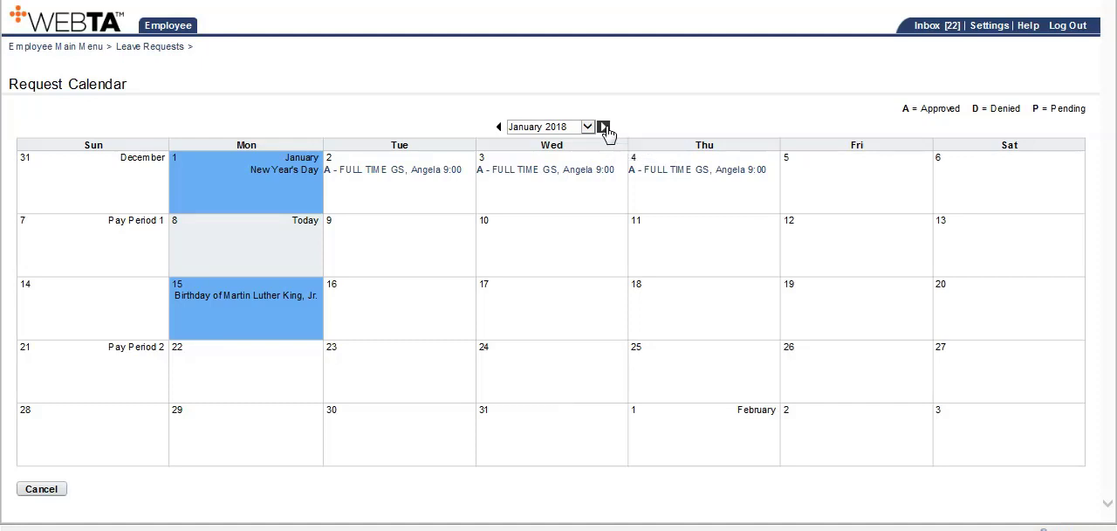
pyautogui.click(604, 125)
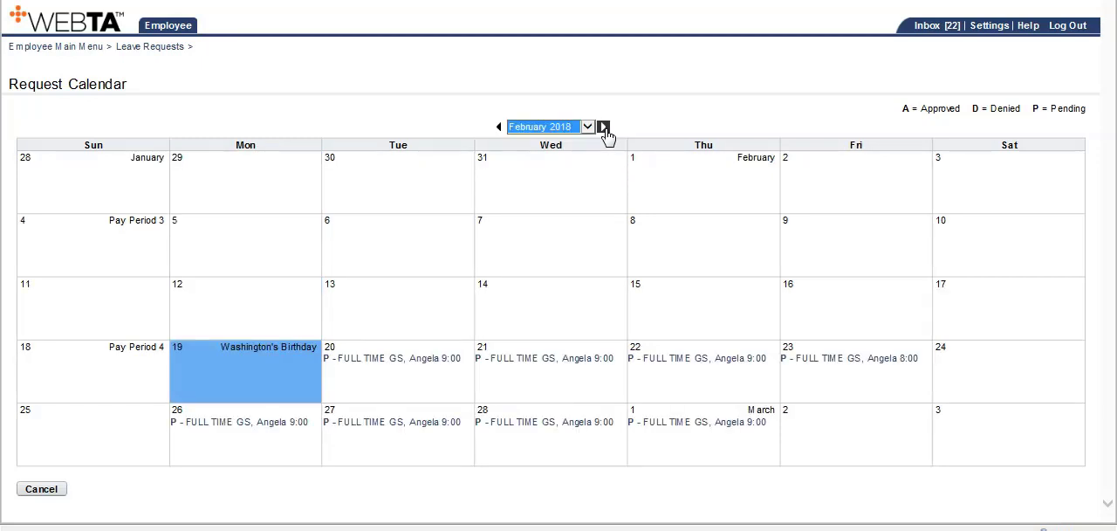
pyautogui.moveTo(372, 388)
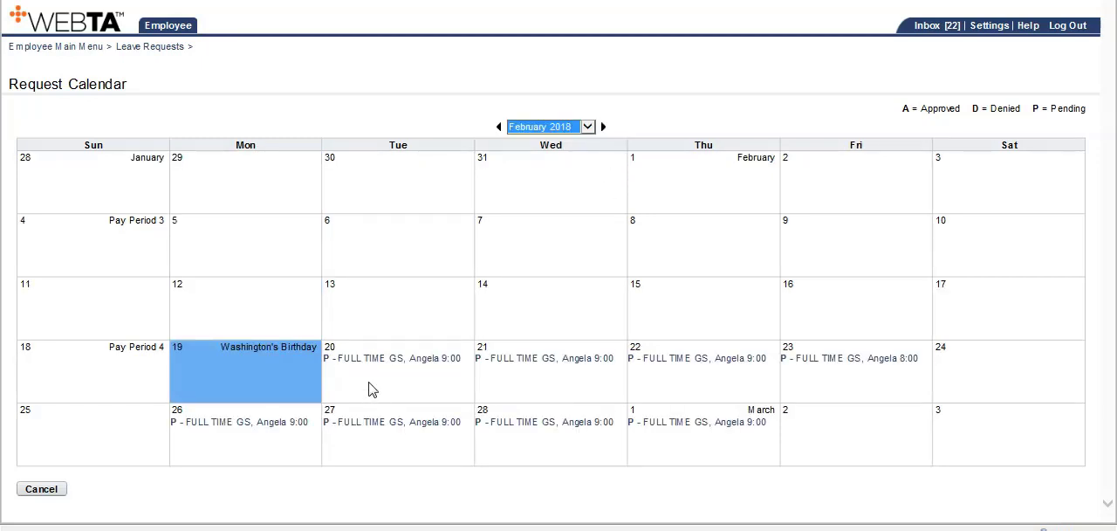
pyautogui.moveTo(391, 358)
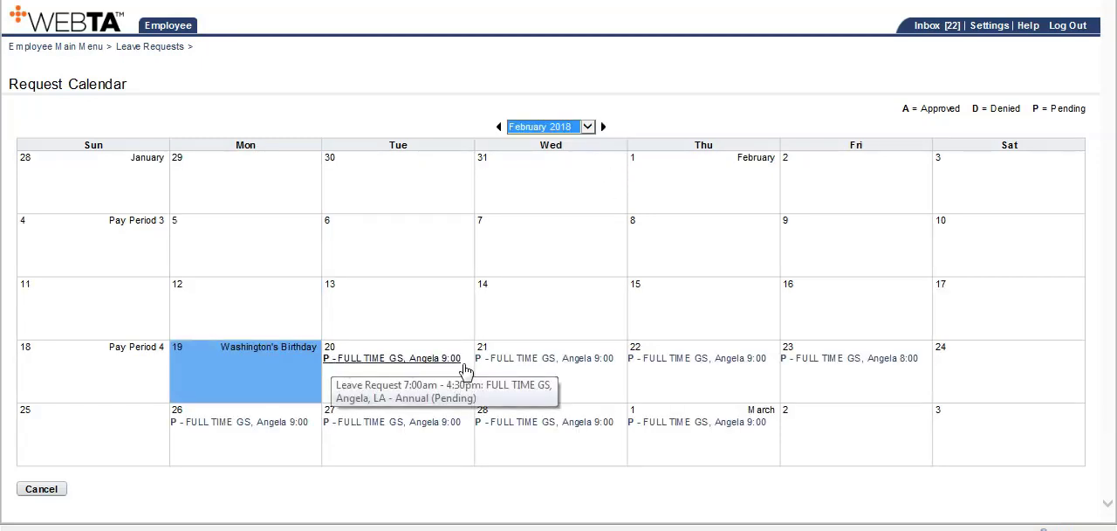
pyautogui.moveTo(255, 384)
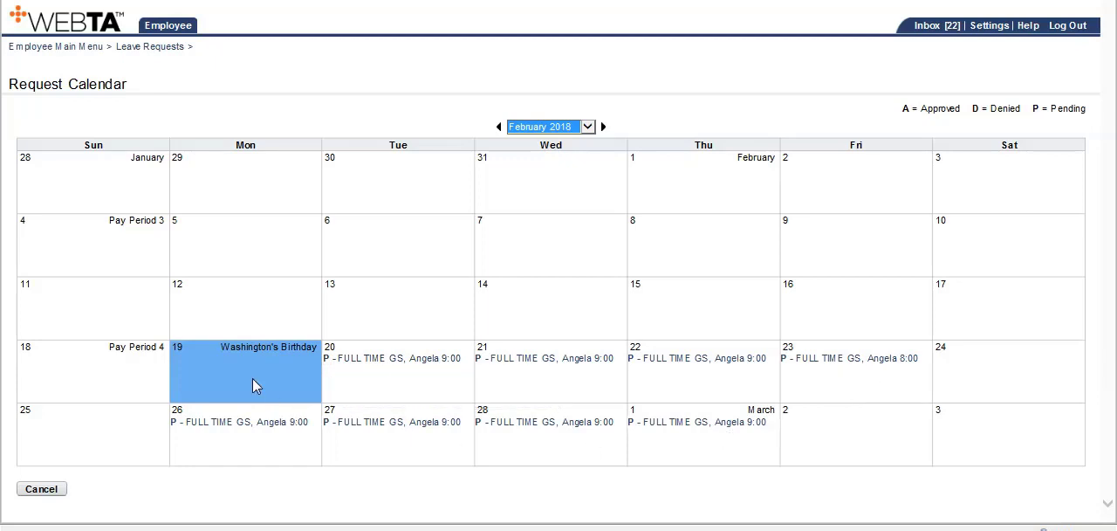
pyautogui.moveTo(220, 381)
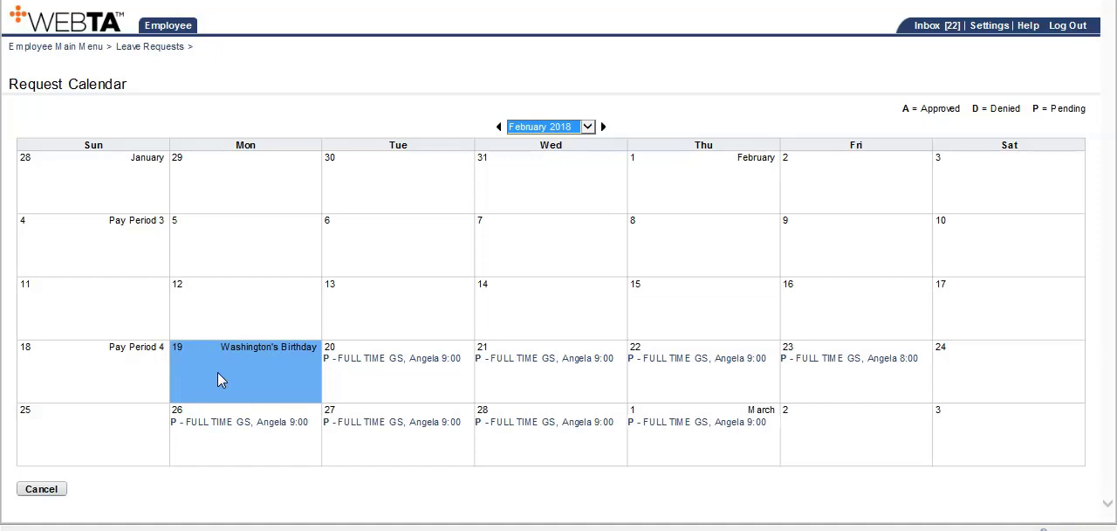
pyautogui.moveTo(981, 378)
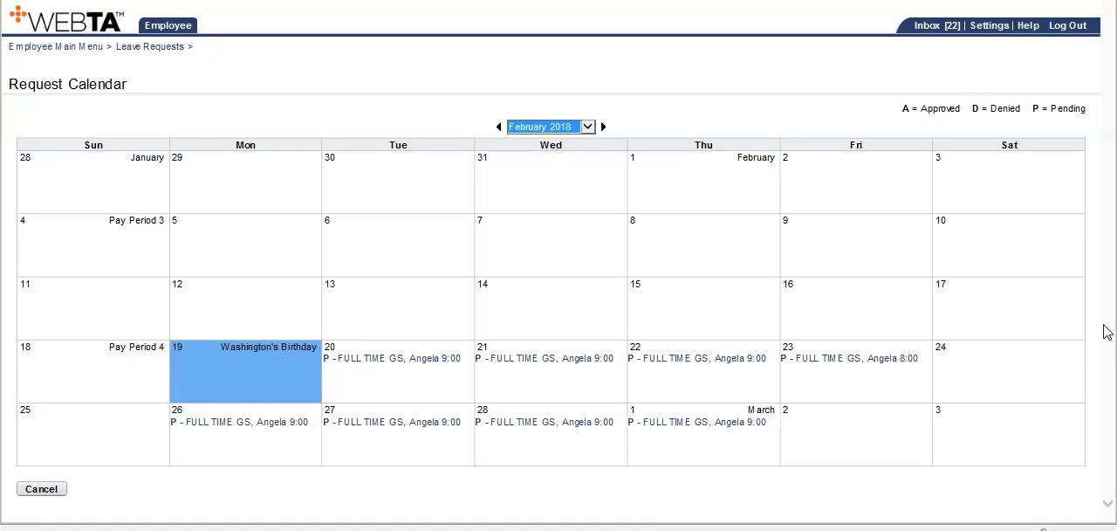
pyautogui.moveTo(810, 368)
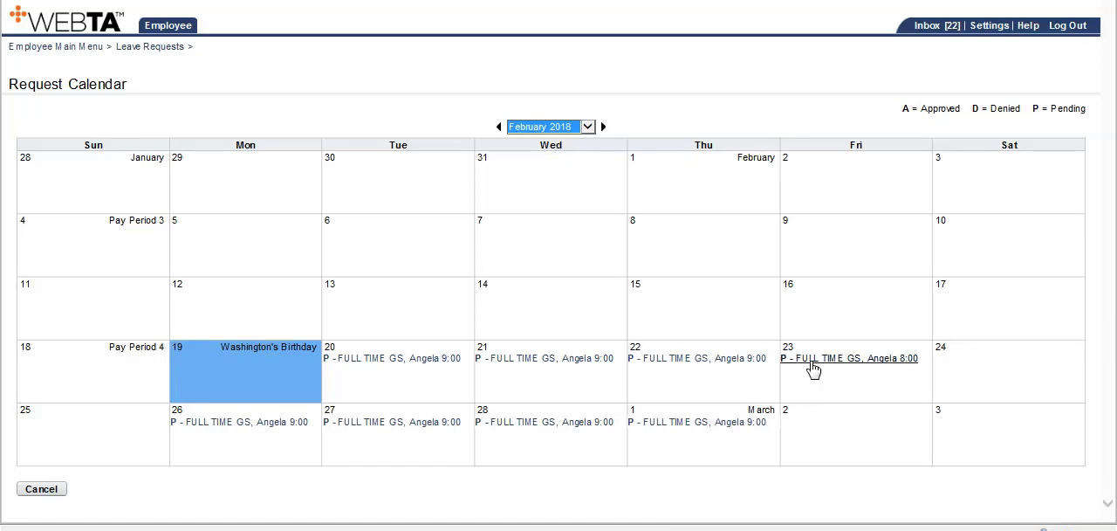
pyautogui.moveTo(814, 364)
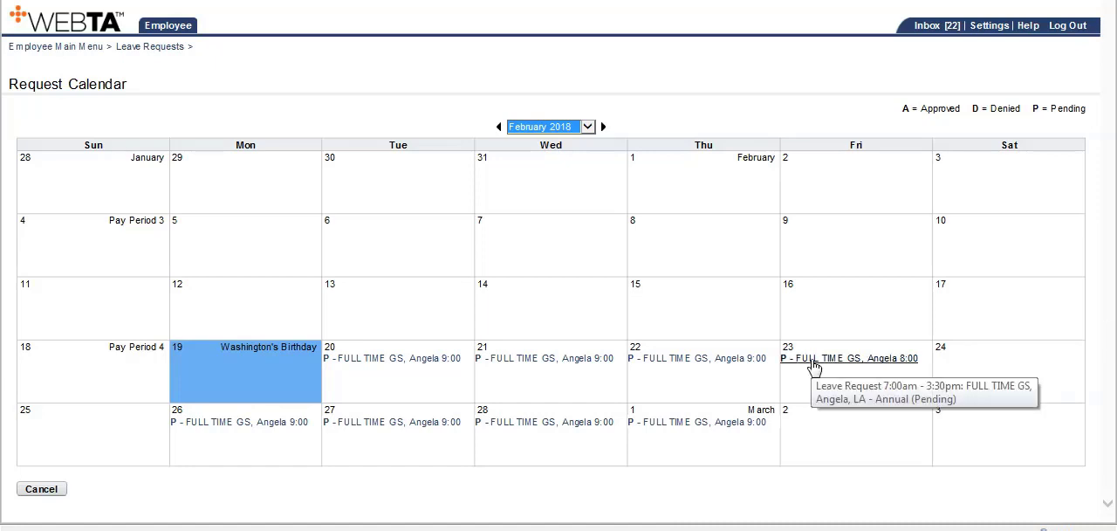
pyautogui.moveTo(838, 429)
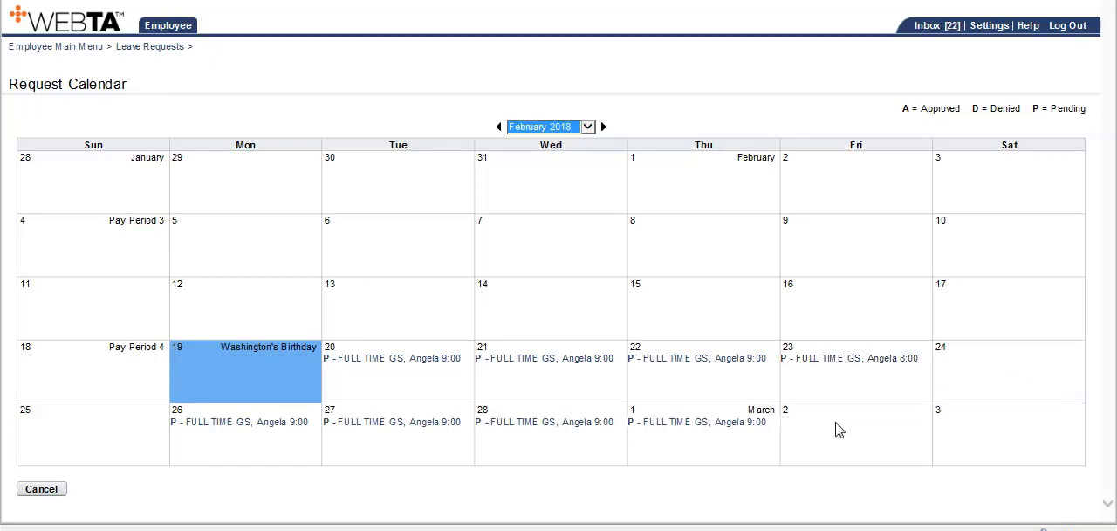